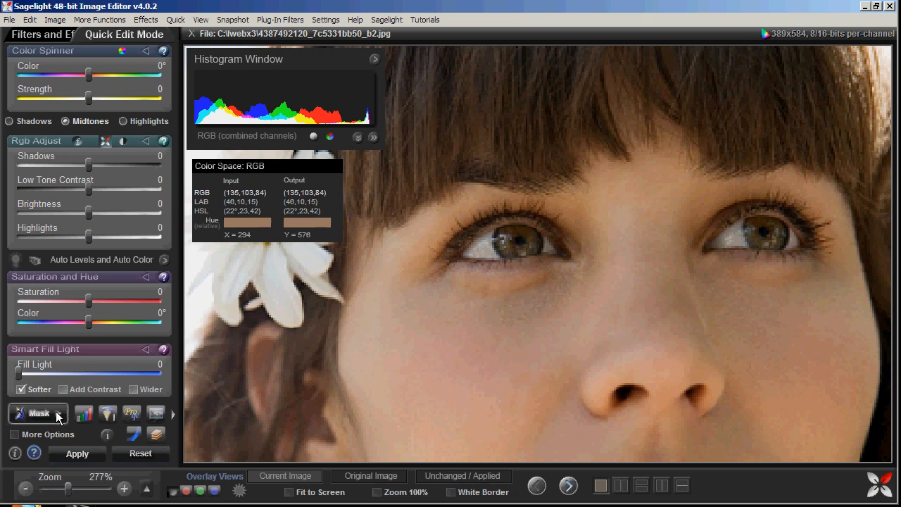
- Hand-paint a mask over both eyes using a size-12 brush
left_click(38, 414)
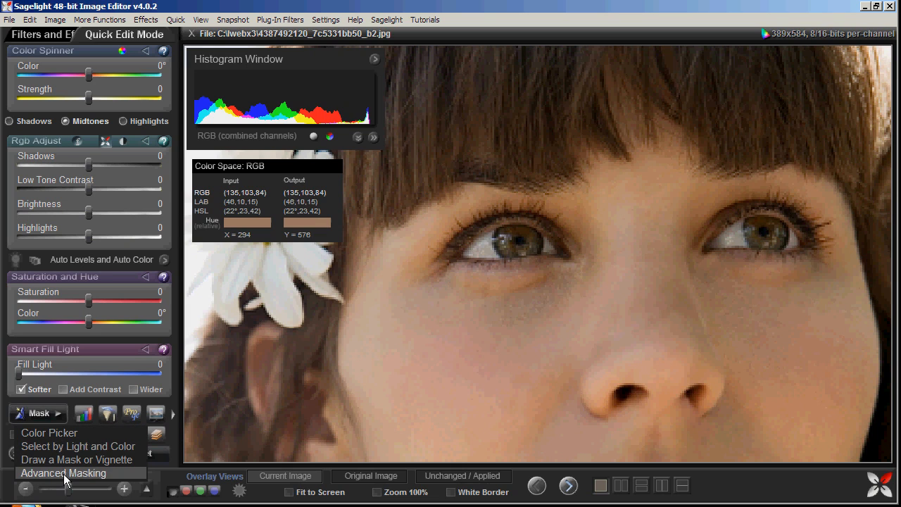
mouse_move(77, 460)
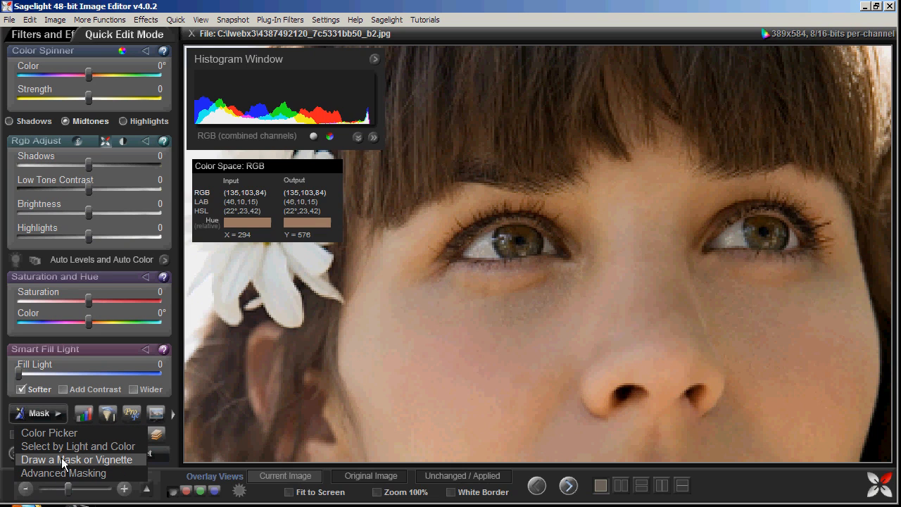
left_click(77, 459)
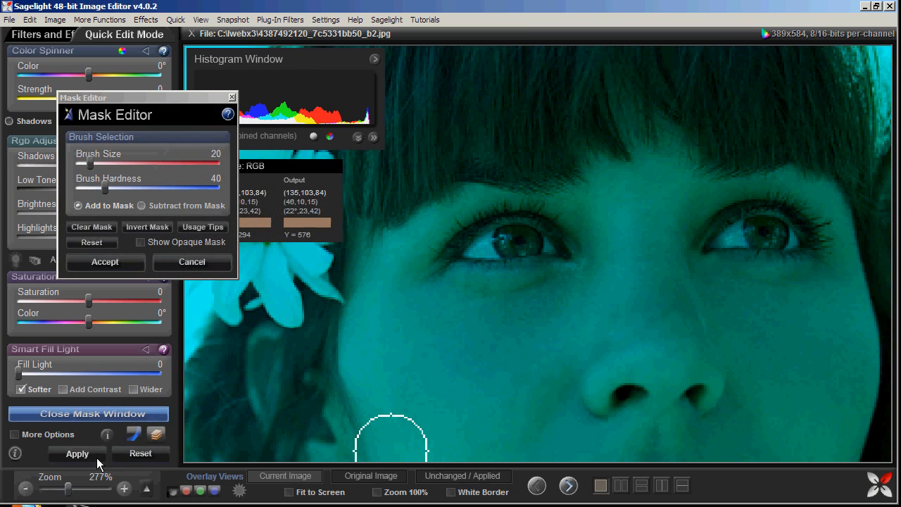
mouse_move(543, 255)
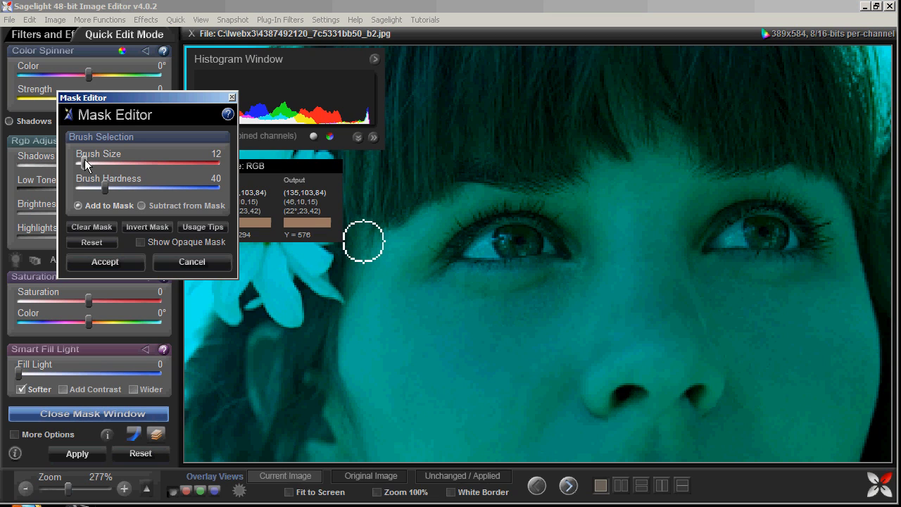
left_click_drag(363, 242, 504, 245)
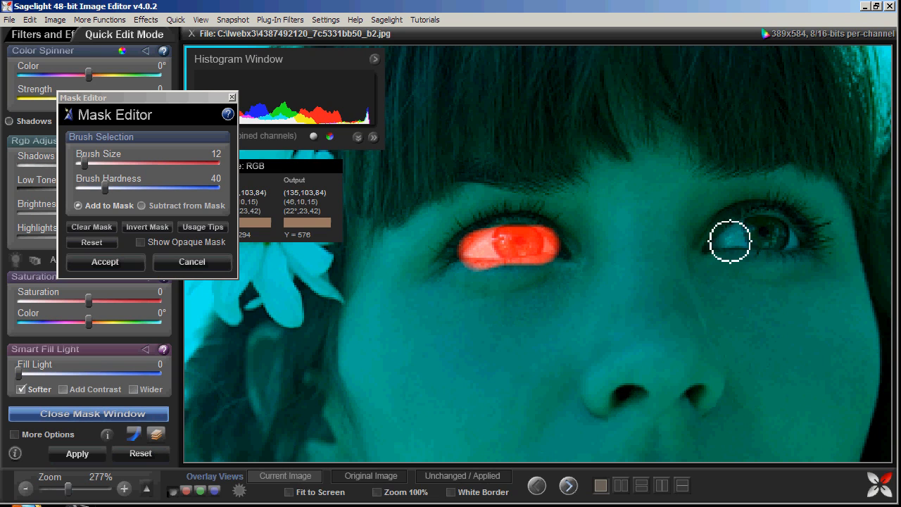
left_click_drag(730, 242, 788, 236)
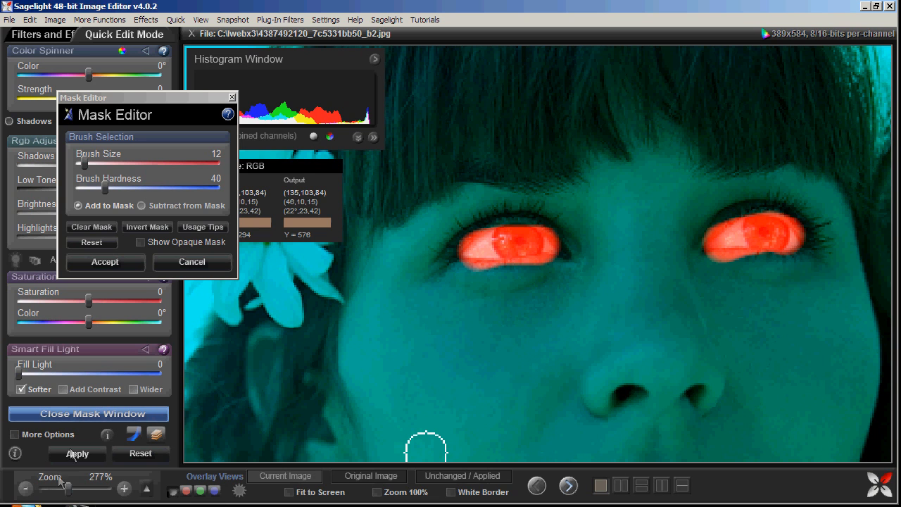
left_click_drag(62, 489, 80, 489)
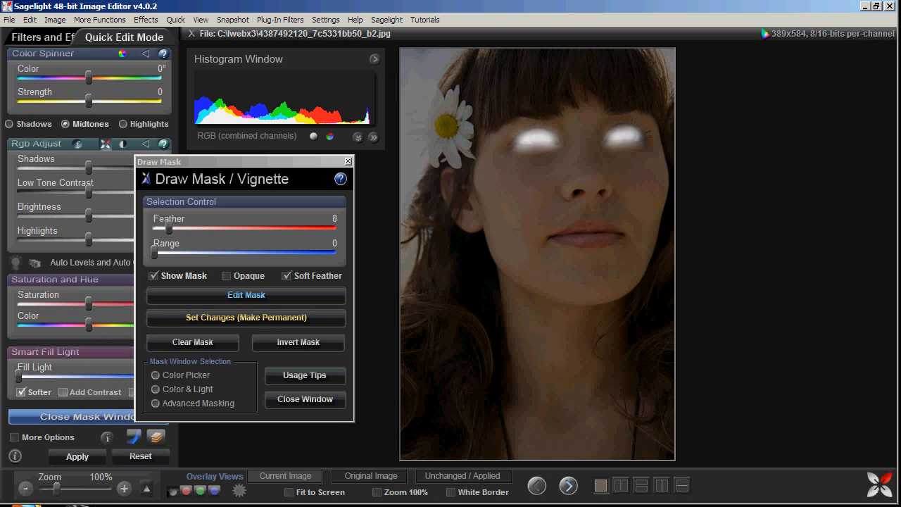
mouse_move(254, 461)
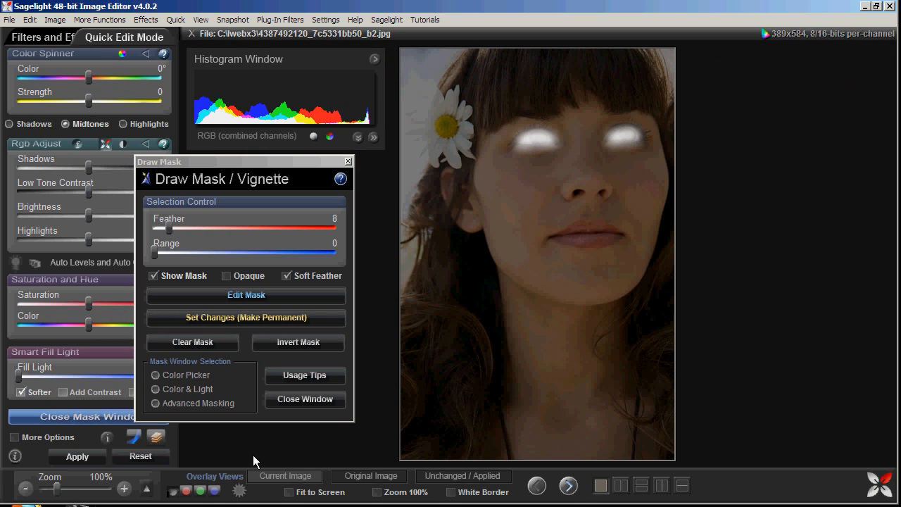
mouse_move(377, 338)
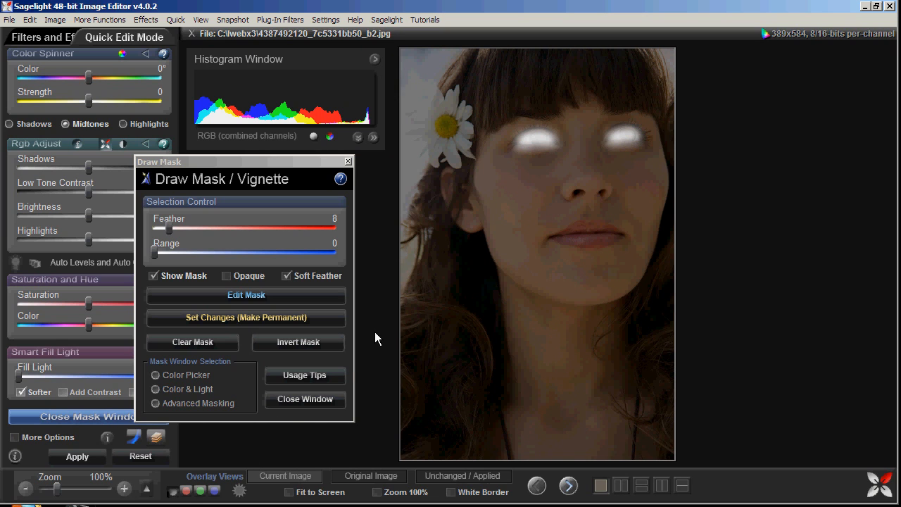
mouse_move(305, 401)
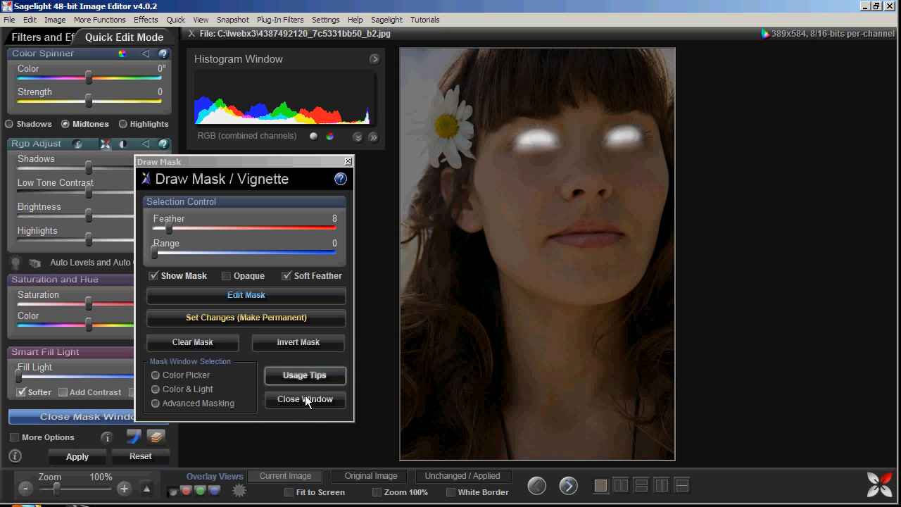
- Move the Draw Mask / Vignette window aside so the face is visible
left_click(124, 489)
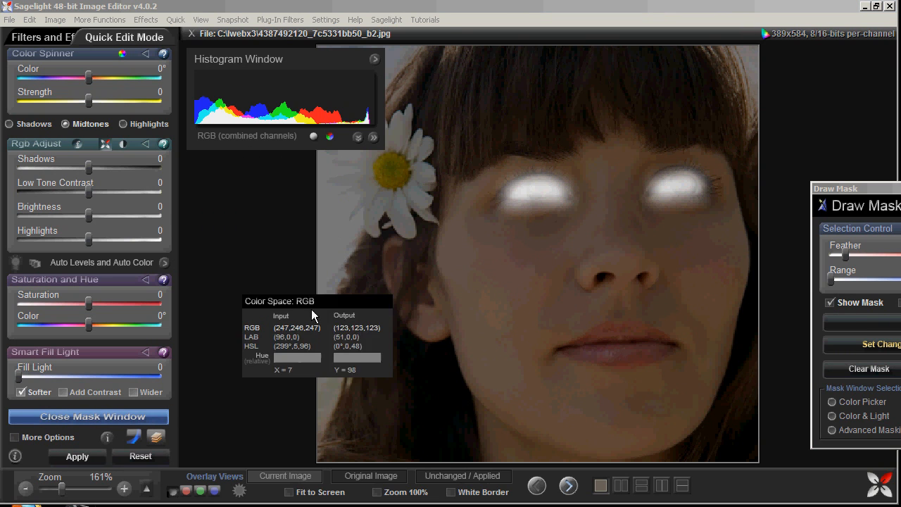
mouse_move(299, 66)
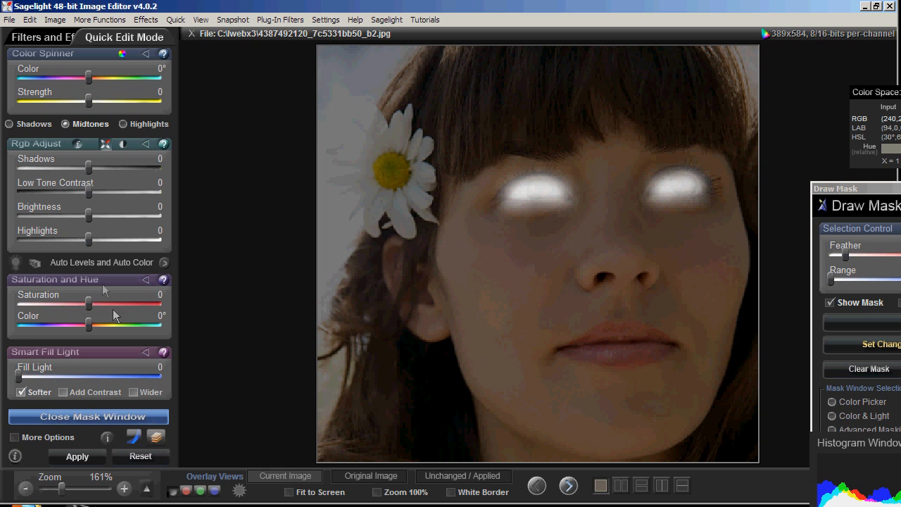
- Brighten the masked eyes: shadows 48, brightness 13, highlights 40, low-tone contrast 1
left_click_drag(89, 219, 98, 219)
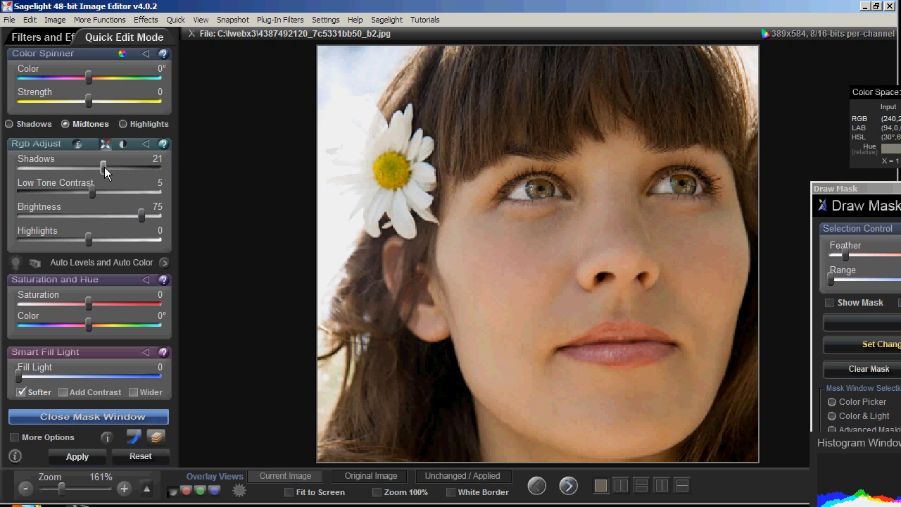
left_click_drag(104, 172, 107, 171)
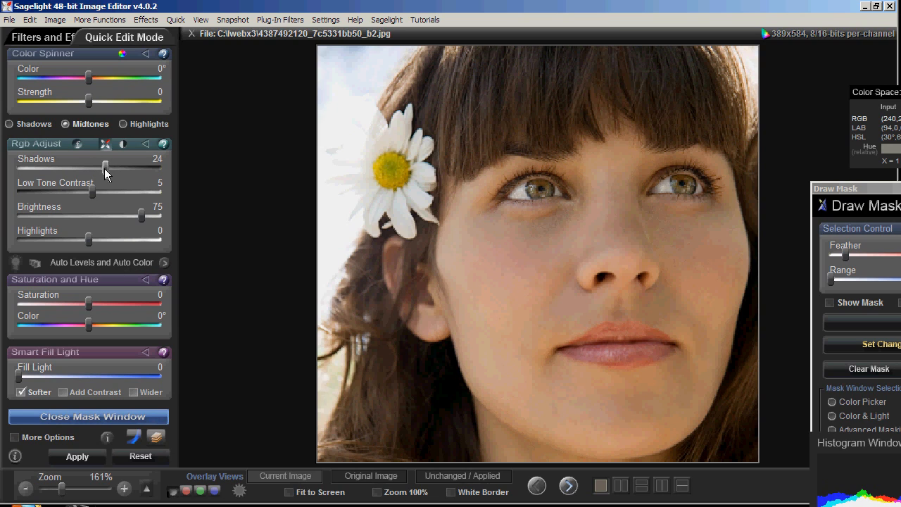
mouse_move(100, 231)
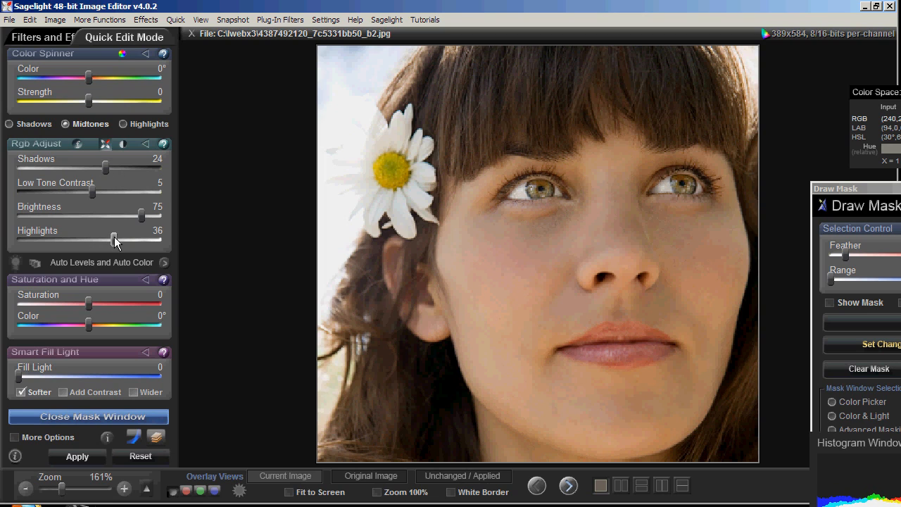
left_click_drag(141, 218, 123, 219)
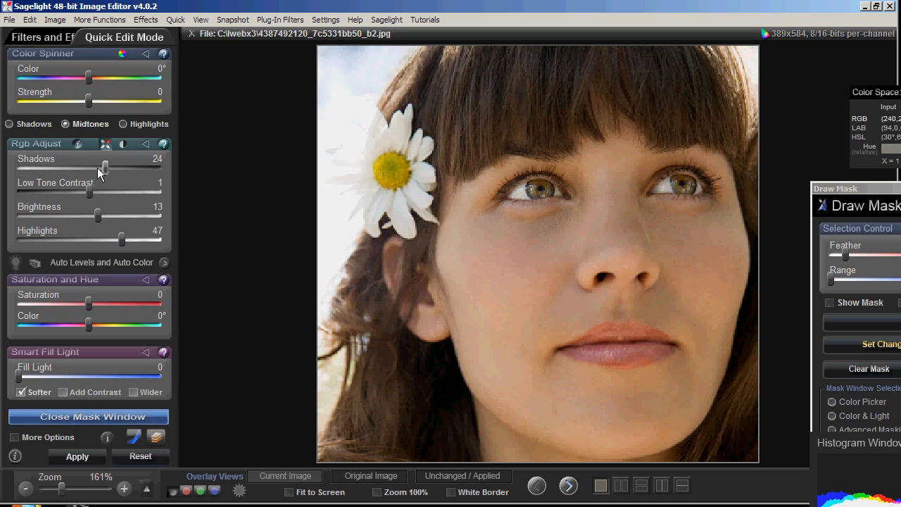
left_click_drag(105, 171, 95, 171)
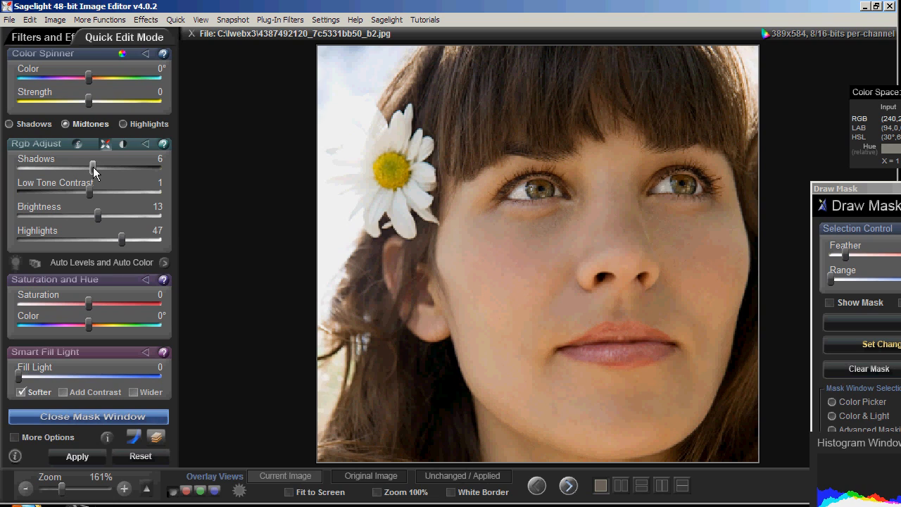
mouse_move(91, 168)
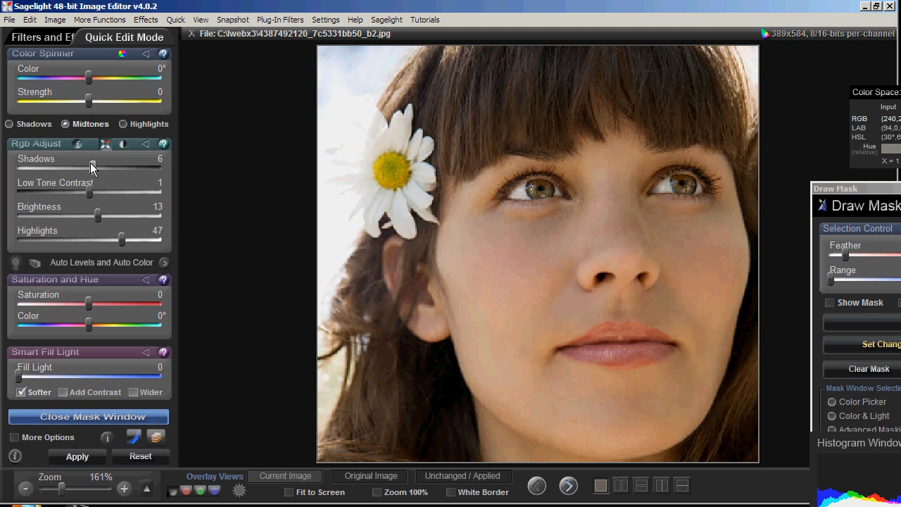
left_click_drag(91, 171, 122, 171)
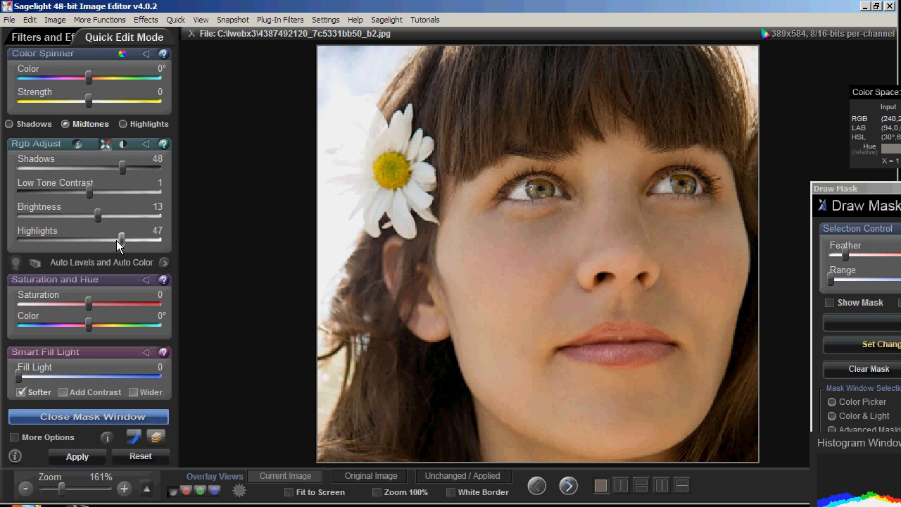
left_click_drag(123, 238, 119, 238)
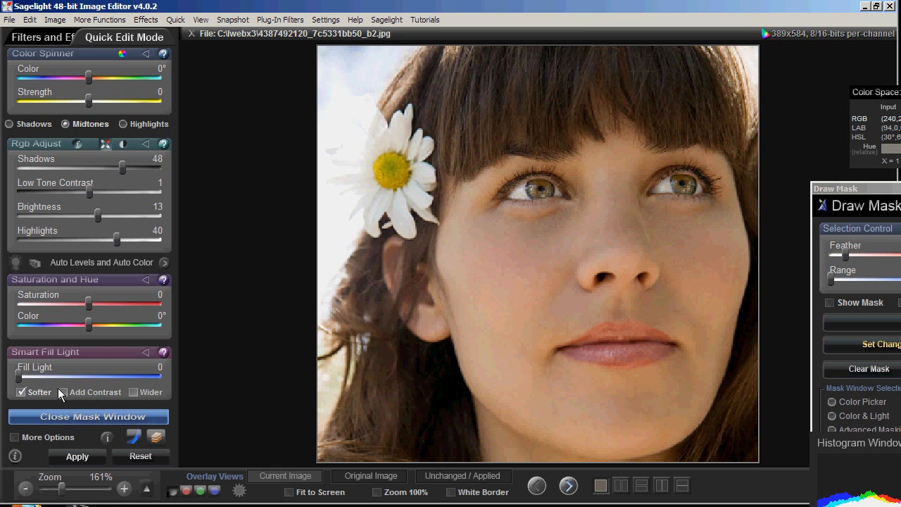
left_click_drag(106, 216, 80, 216)
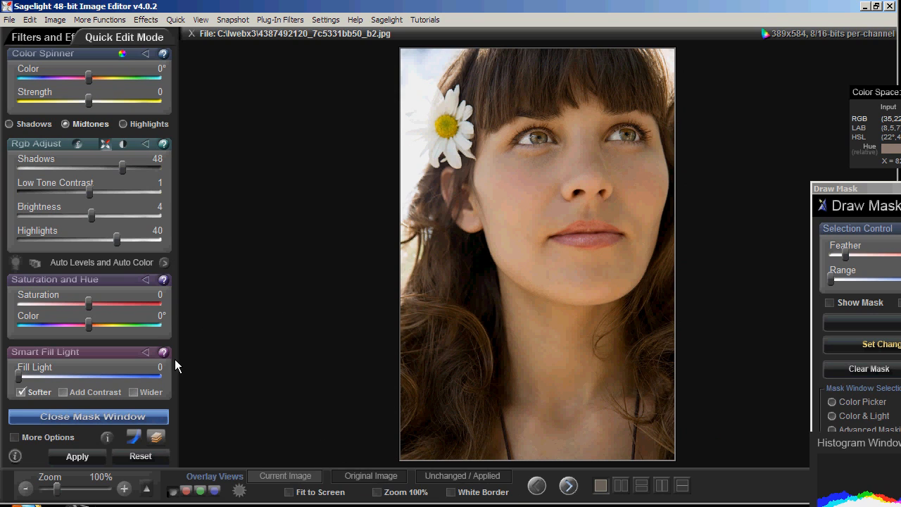
- Retune the eye sliders to shadows 65, low-tone contrast 10, brightness 14, highlights 40
left_click_drag(117, 216, 102, 216)
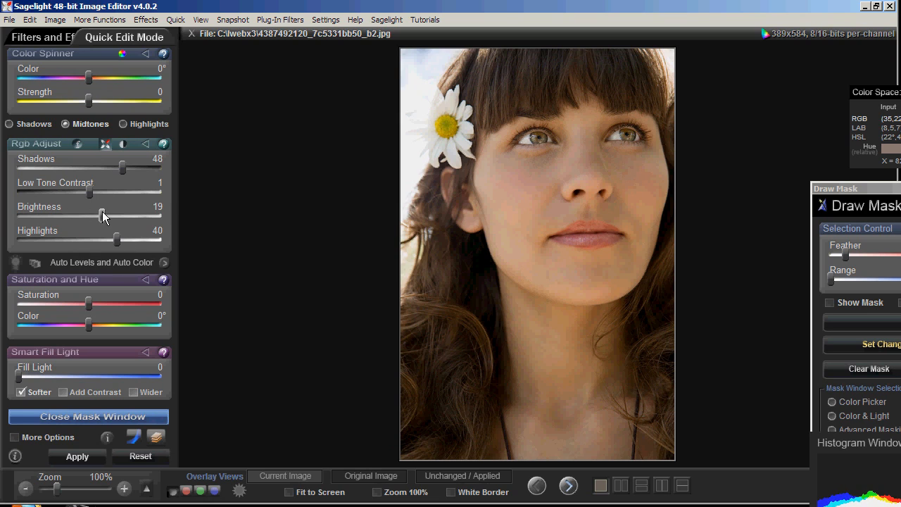
left_click_drag(102, 216, 84, 216)
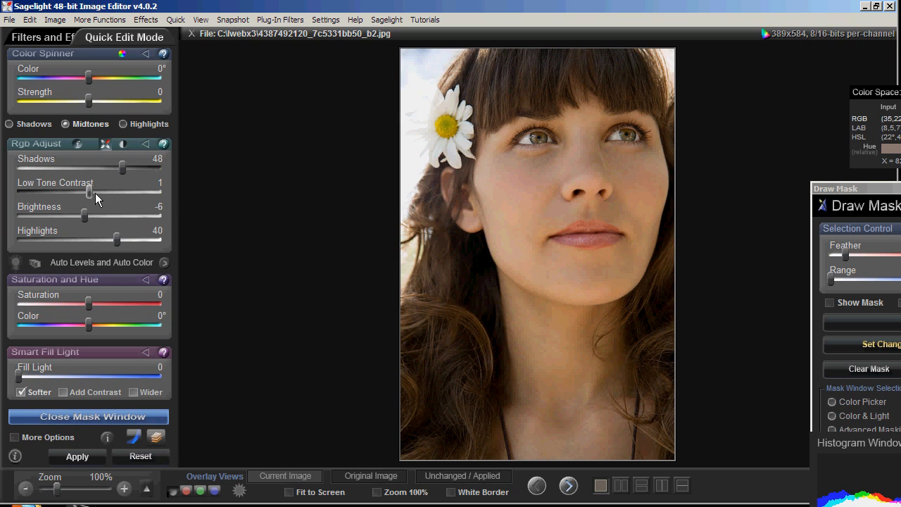
left_click_drag(84, 193, 98, 194)
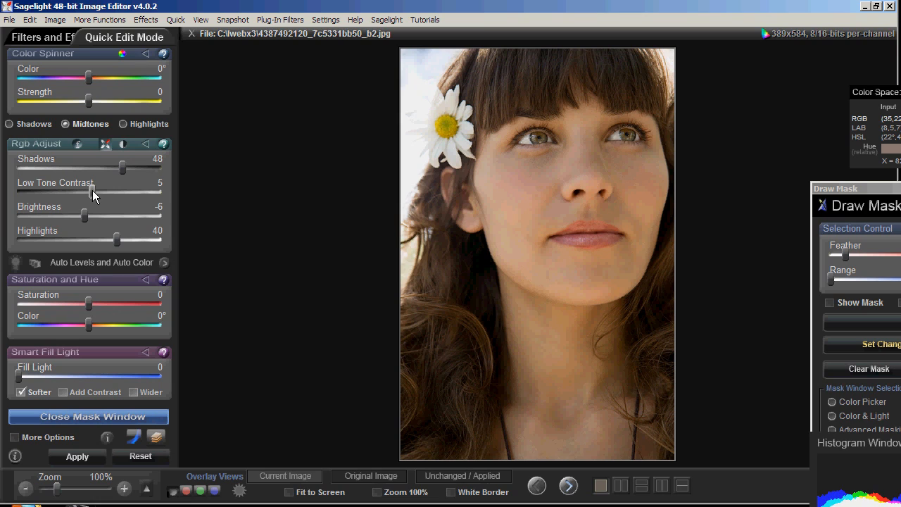
left_click_drag(126, 167, 113, 167)
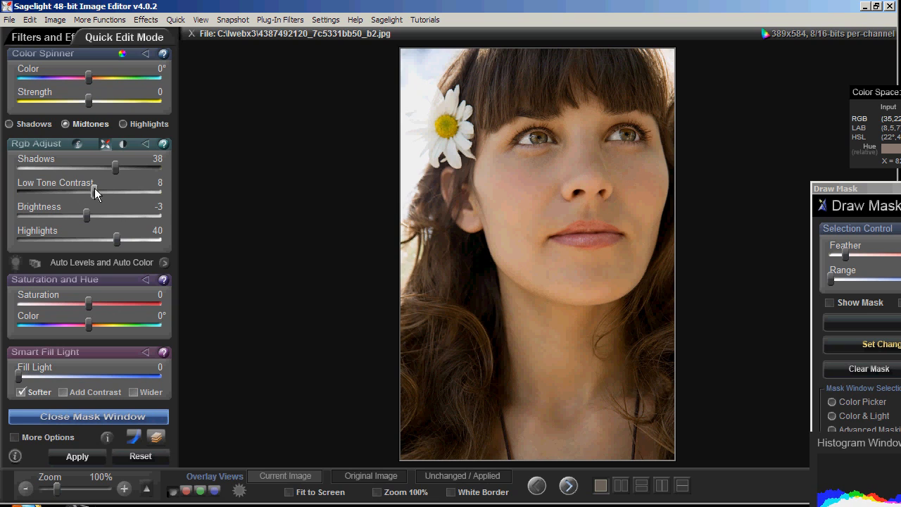
left_click_drag(116, 167, 100, 167)
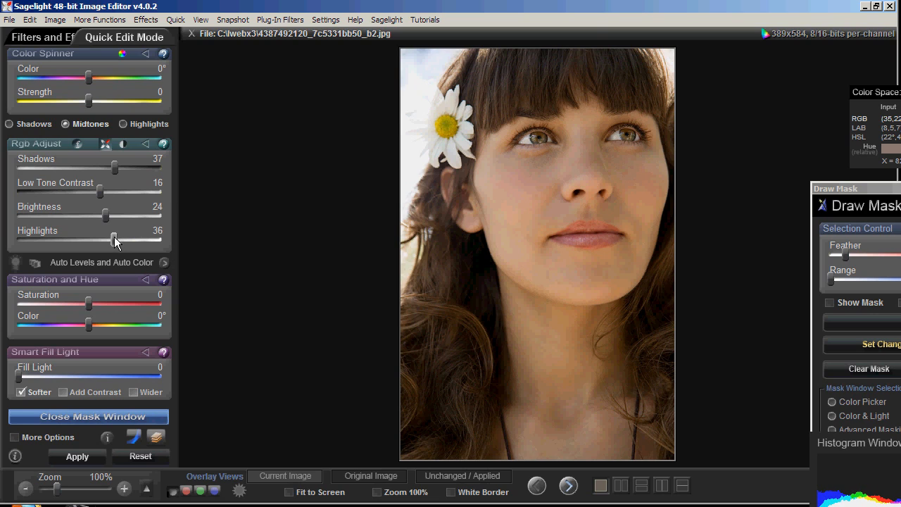
left_click_drag(114, 239, 120, 240)
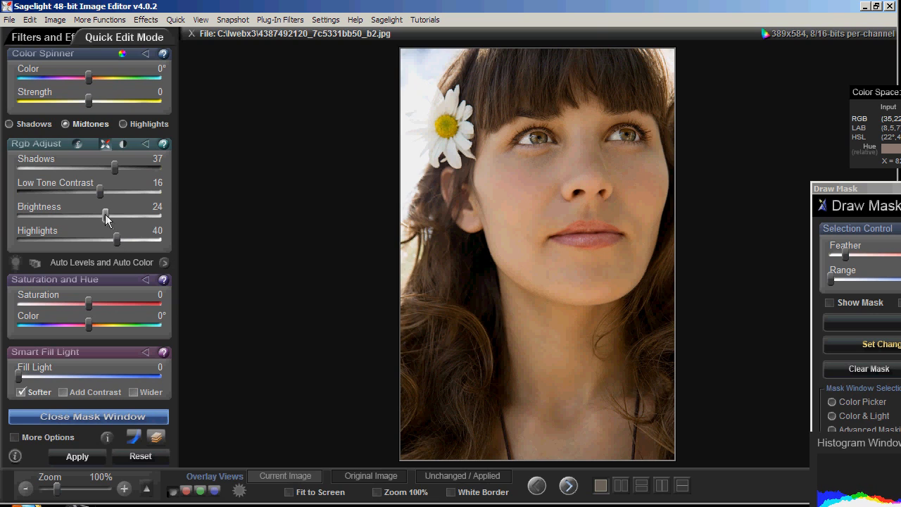
left_click_drag(106, 168, 134, 168)
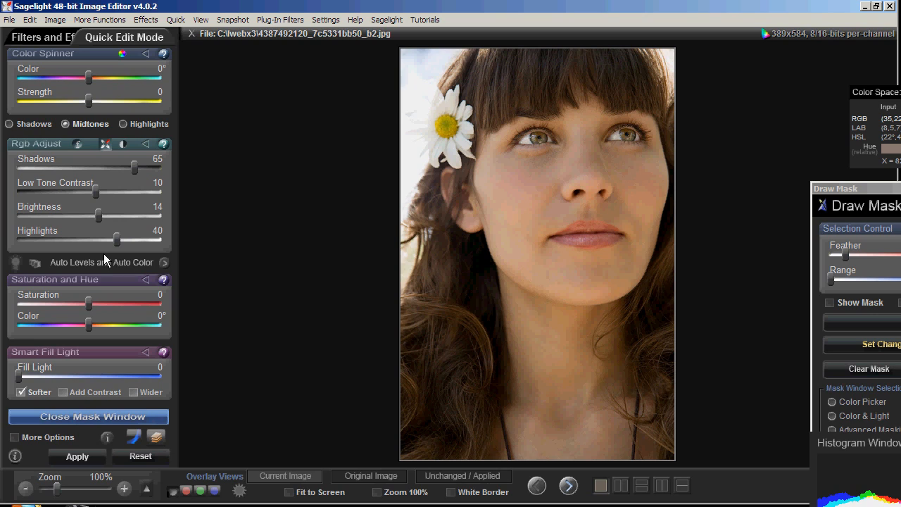
mouse_move(139, 238)
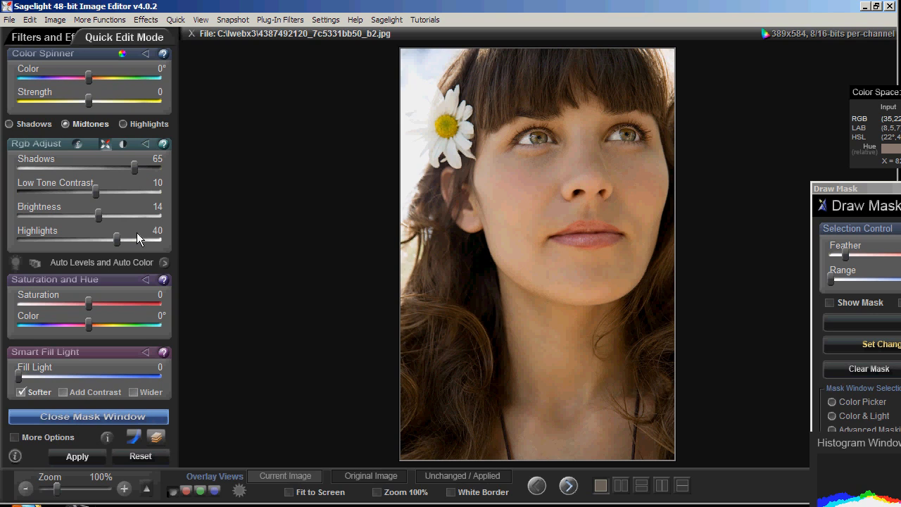
mouse_move(187, 256)
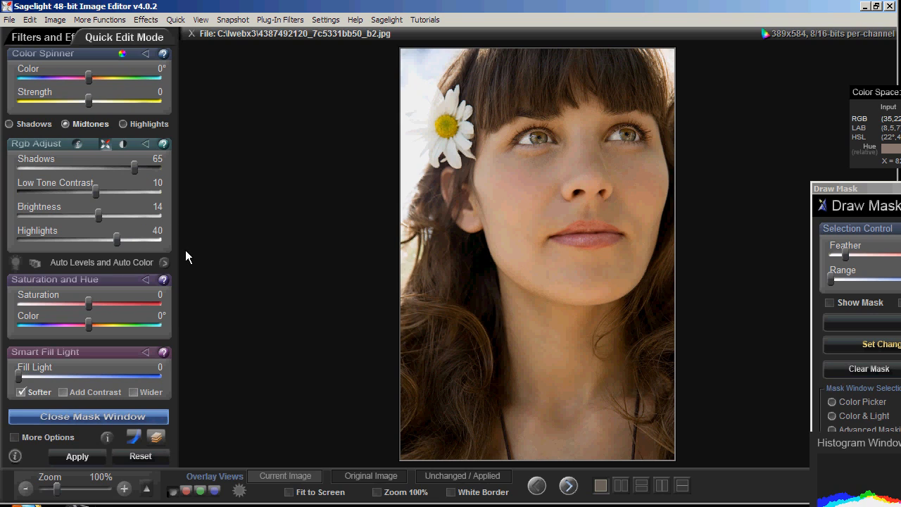
mouse_move(78, 151)
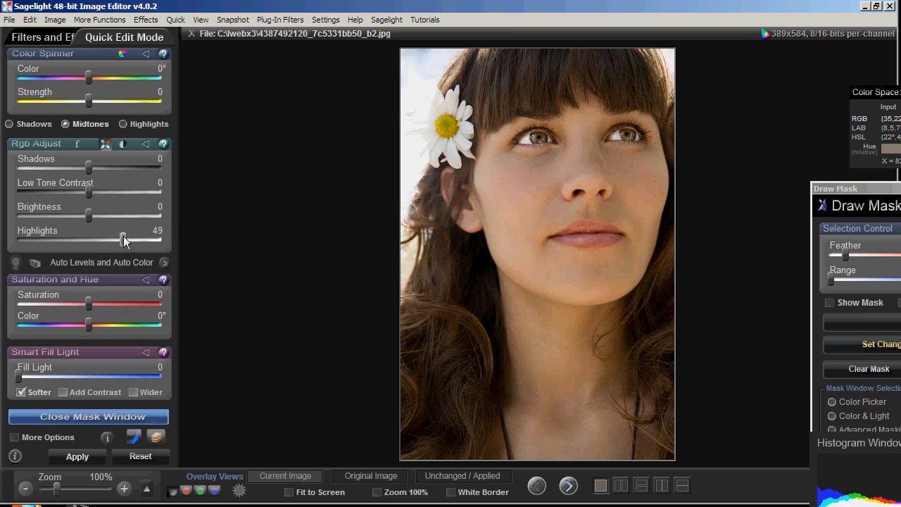
- Soften the eye sliders to shadows 36, low-tone contrast 8, brightness 12, highlights 37
left_click_drag(90, 216, 100, 216)
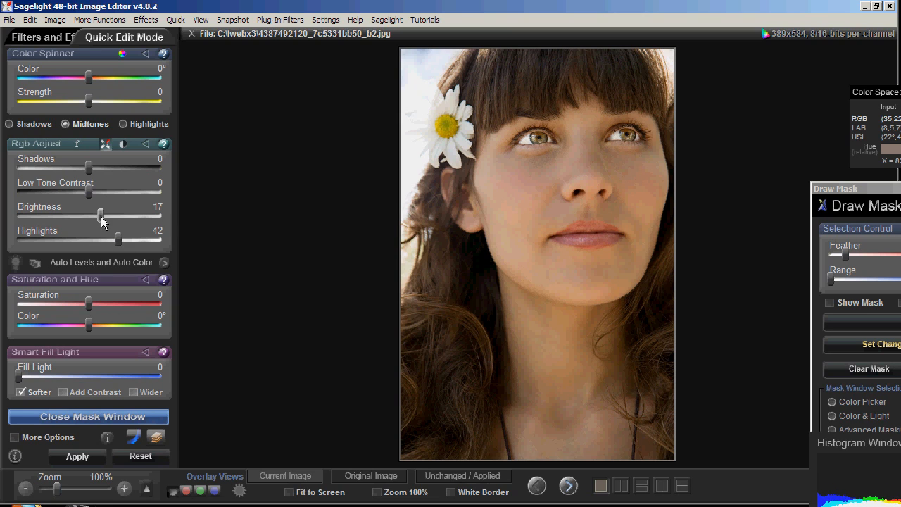
left_click_drag(89, 168, 104, 168)
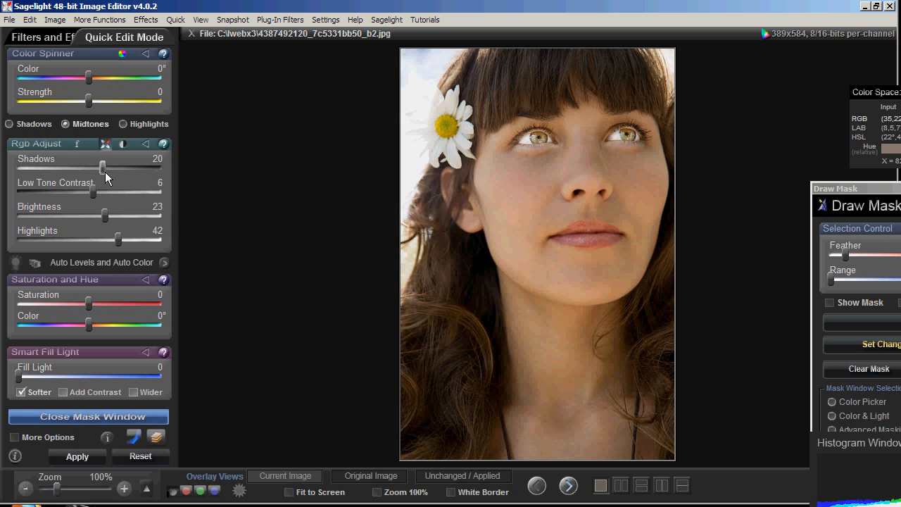
left_click_drag(102, 168, 88, 168)
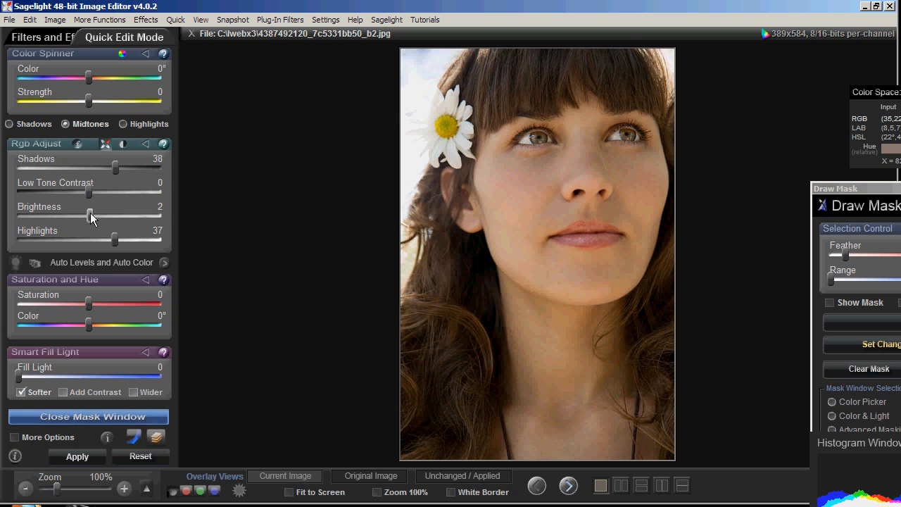
left_click_drag(92, 218, 88, 218)
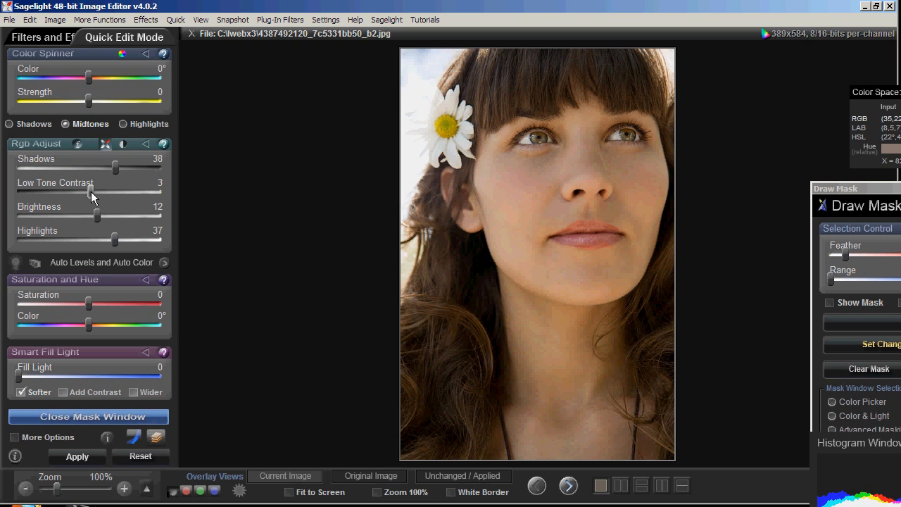
left_click_drag(92, 171, 115, 166)
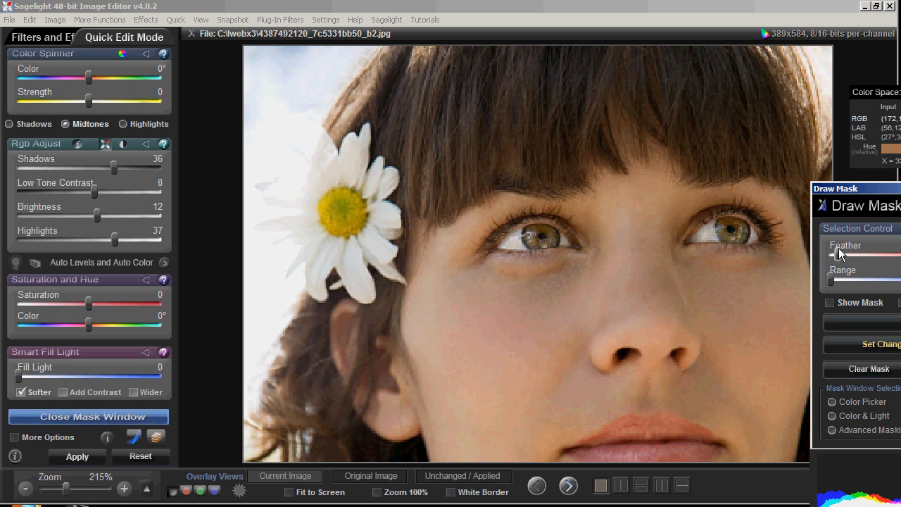
mouse_move(895, 326)
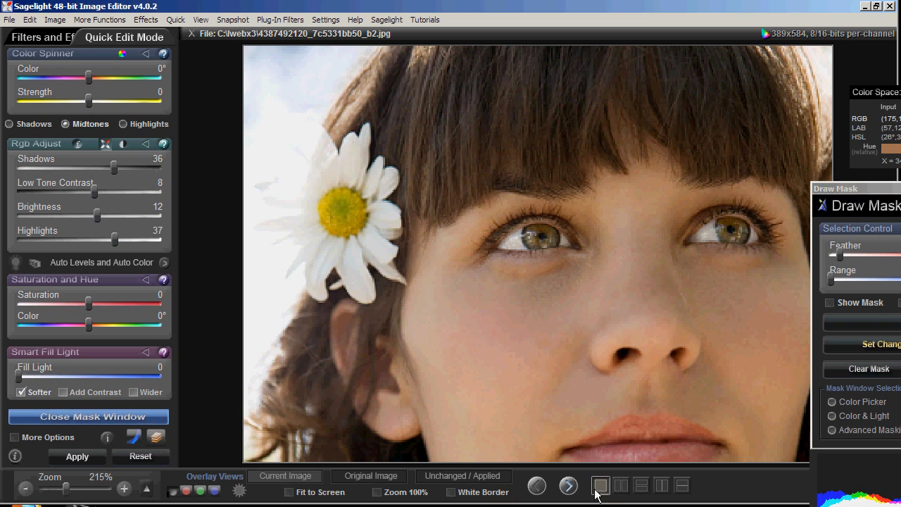
left_click(600, 484)
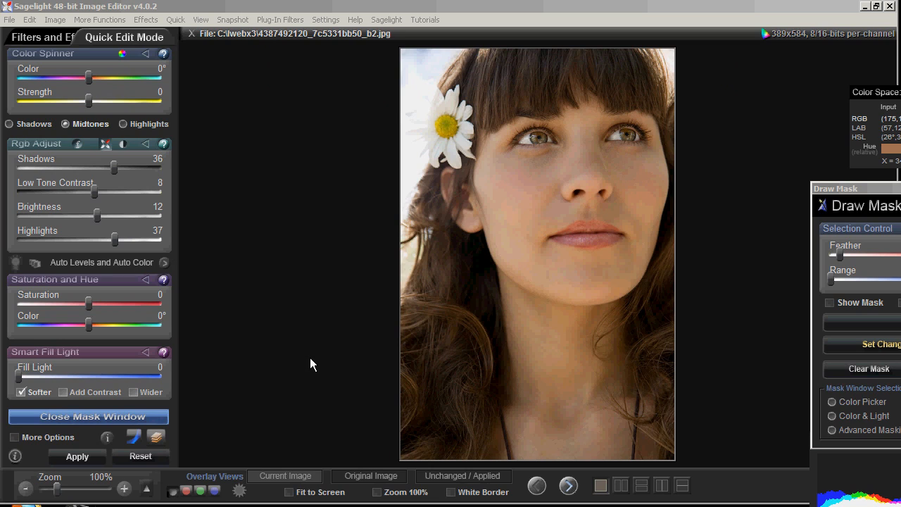
mouse_move(313, 388)
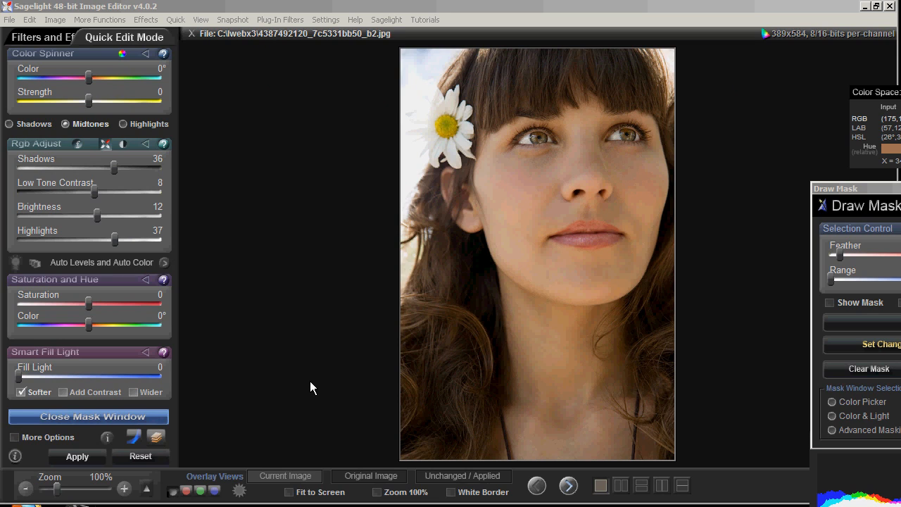
mouse_move(337, 409)
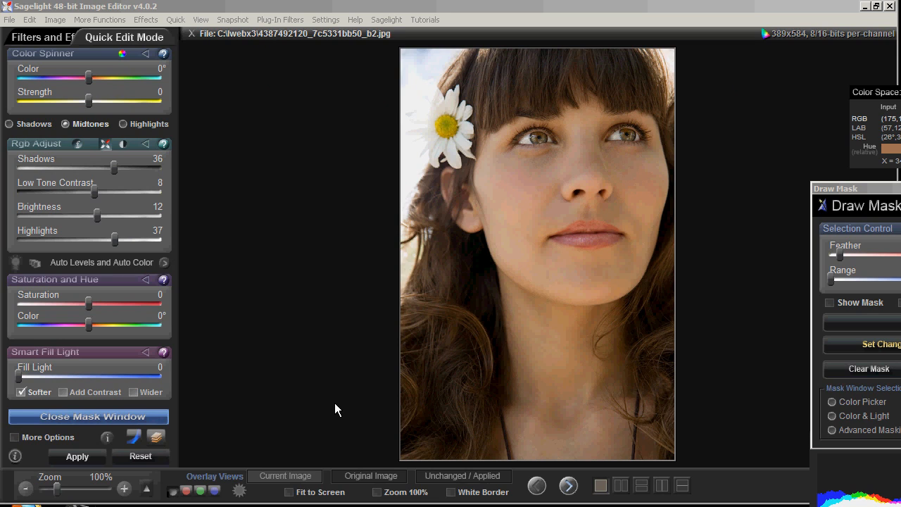
- Compare against the original, then apply the eye brightening at brightness 28
left_click(463, 476)
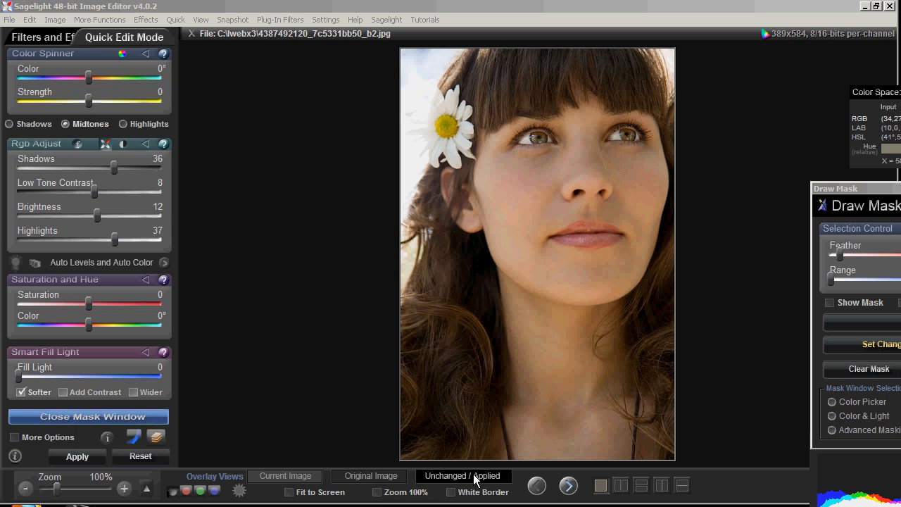
left_click(369, 475)
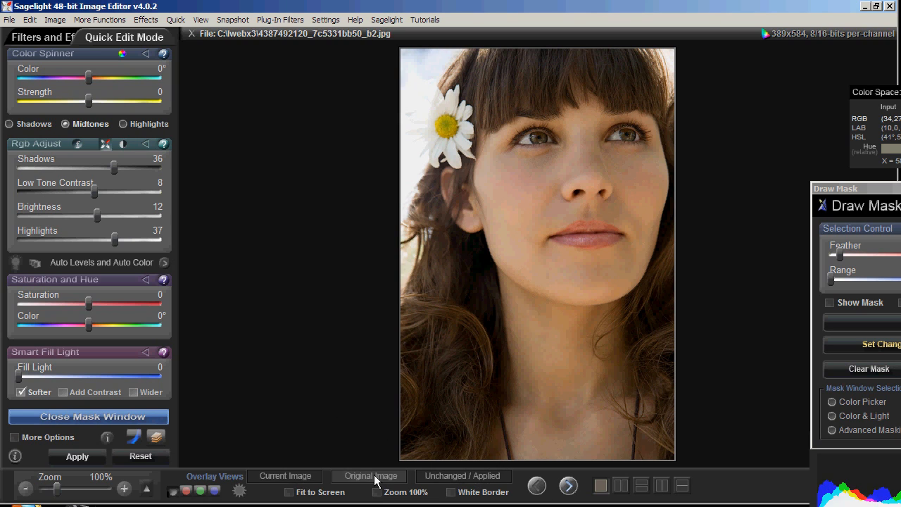
left_click(369, 476)
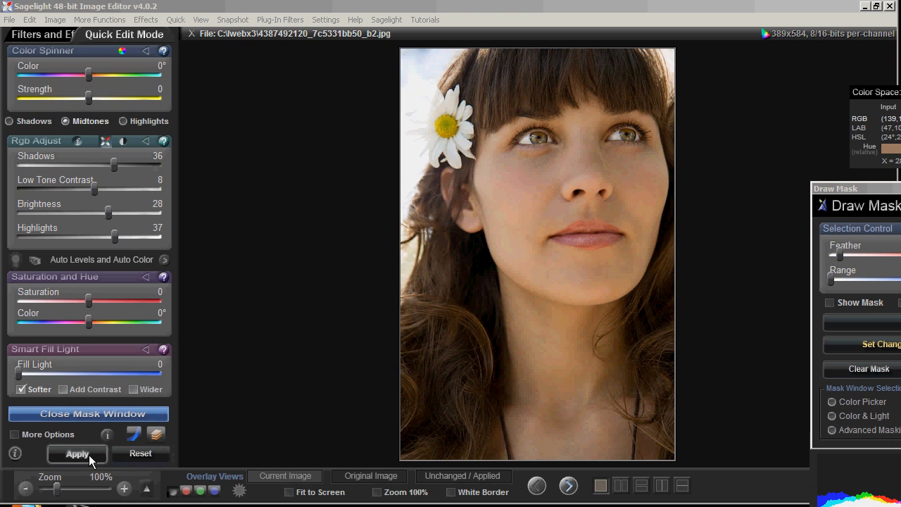
left_click(77, 453)
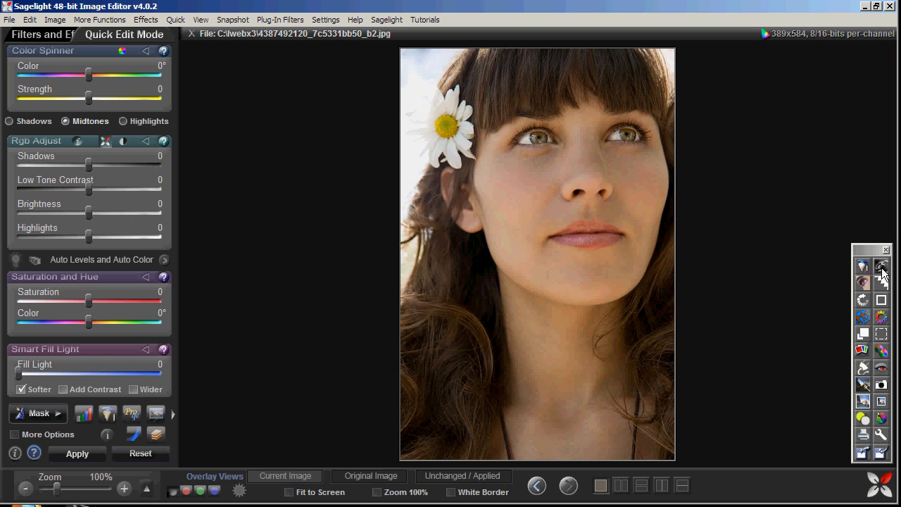
- Set up Dodge and Burn in Highlight mode with a size-70 brush
left_click(882, 267)
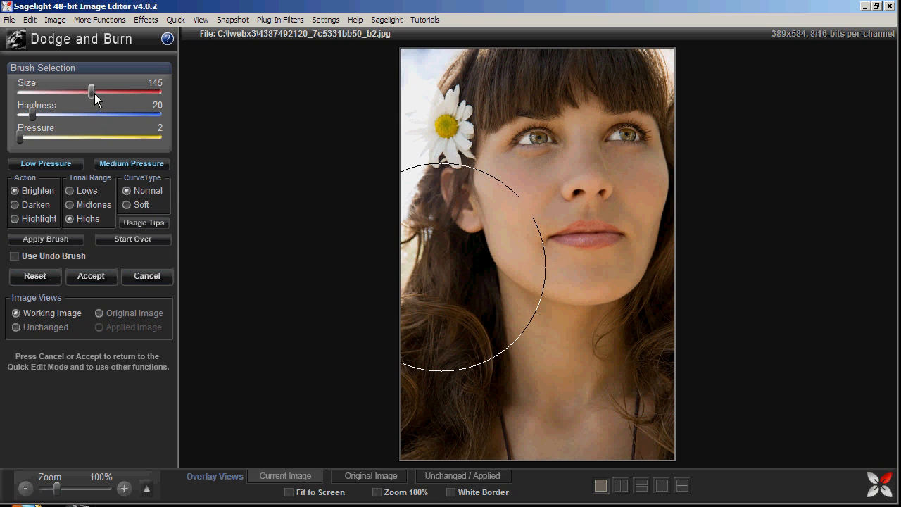
left_click_drag(90, 93, 63, 93)
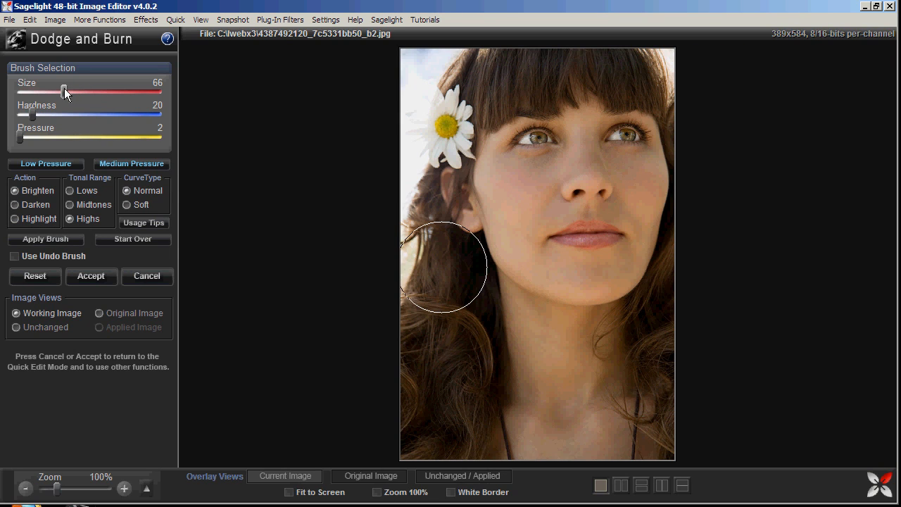
left_click(14, 204)
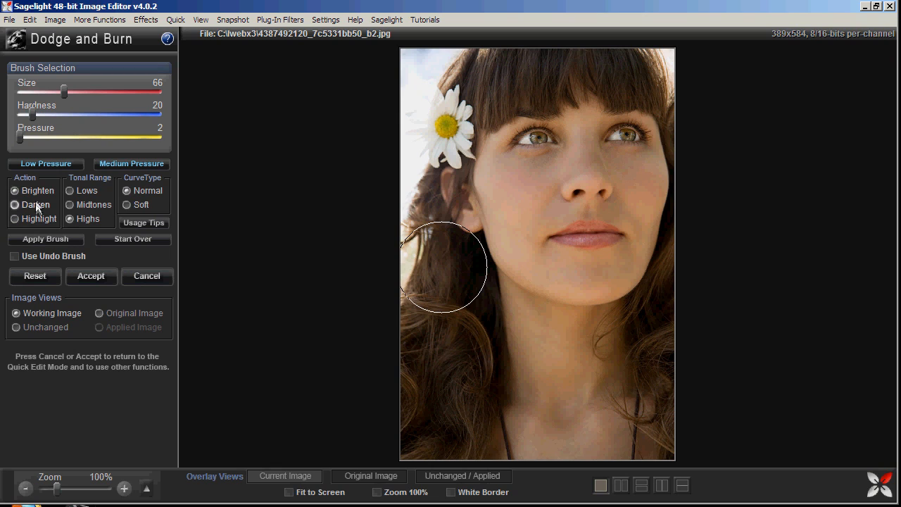
left_click(14, 218)
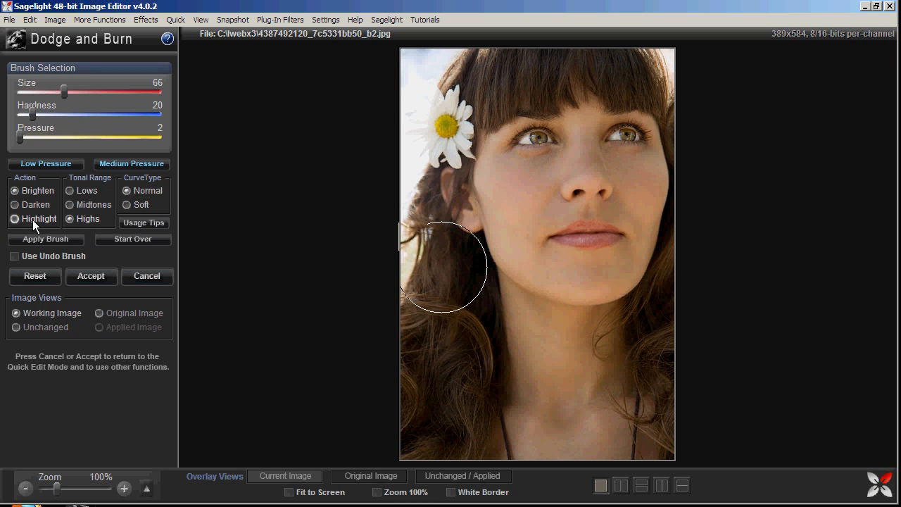
left_click(14, 218)
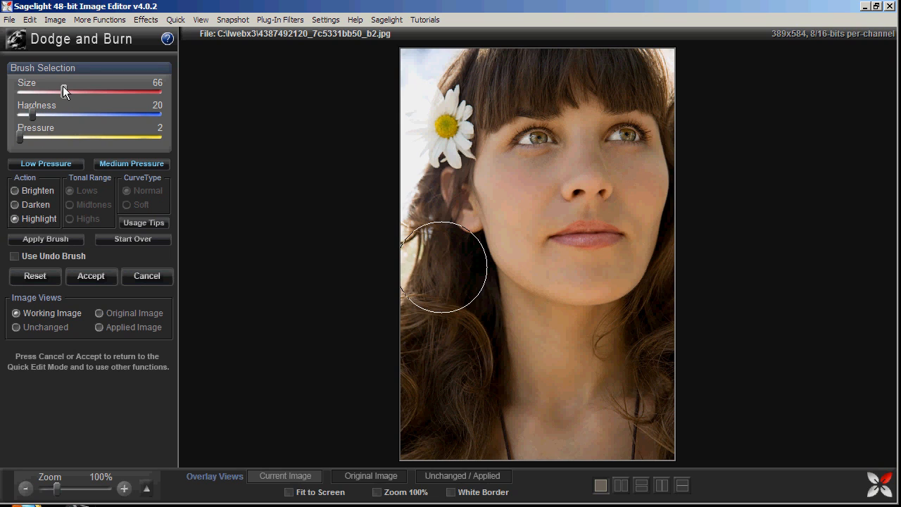
left_click_drag(62, 92, 71, 91)
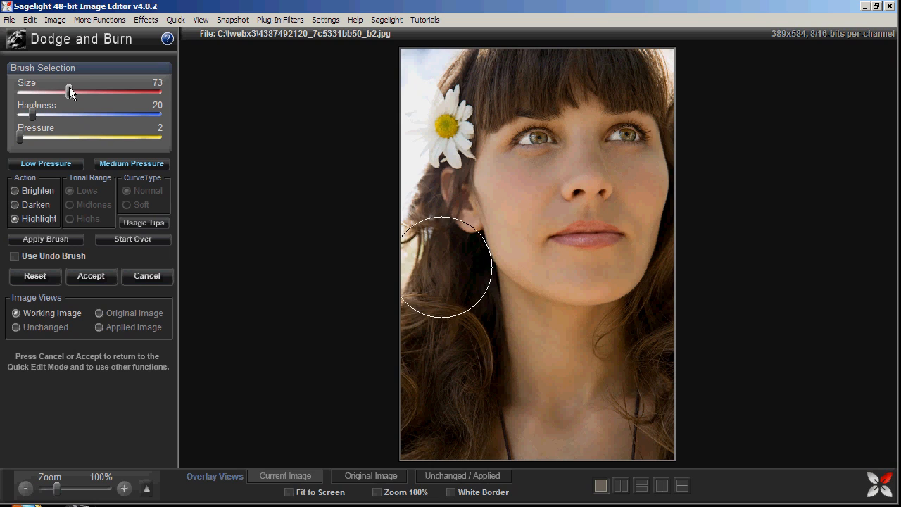
left_click_drag(69, 92, 67, 92)
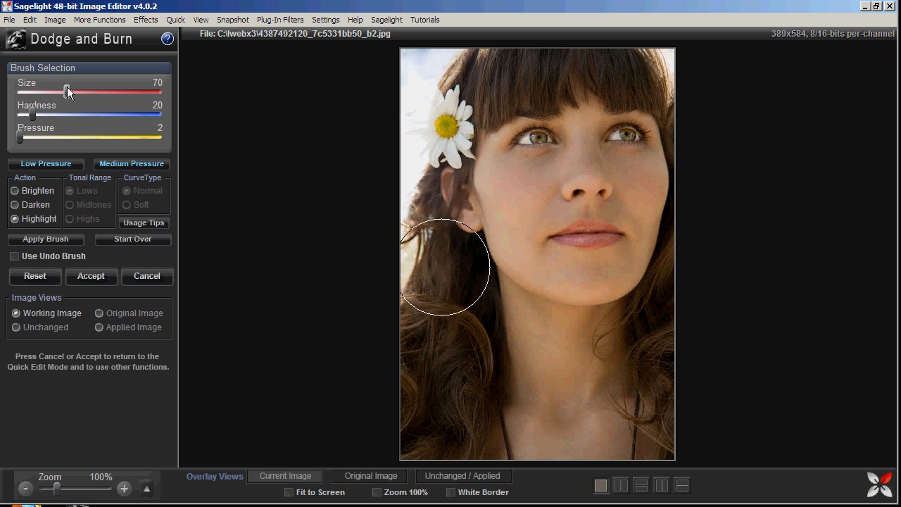
mouse_move(549, 141)
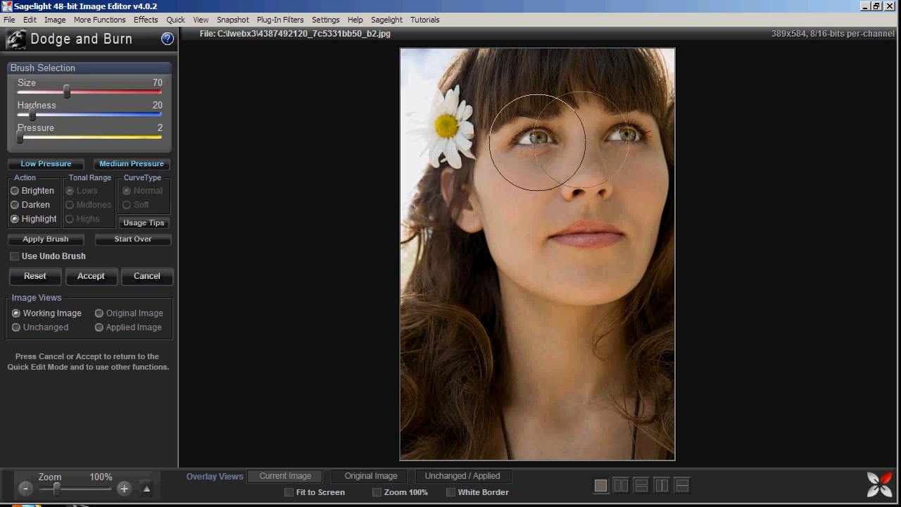
mouse_move(535, 144)
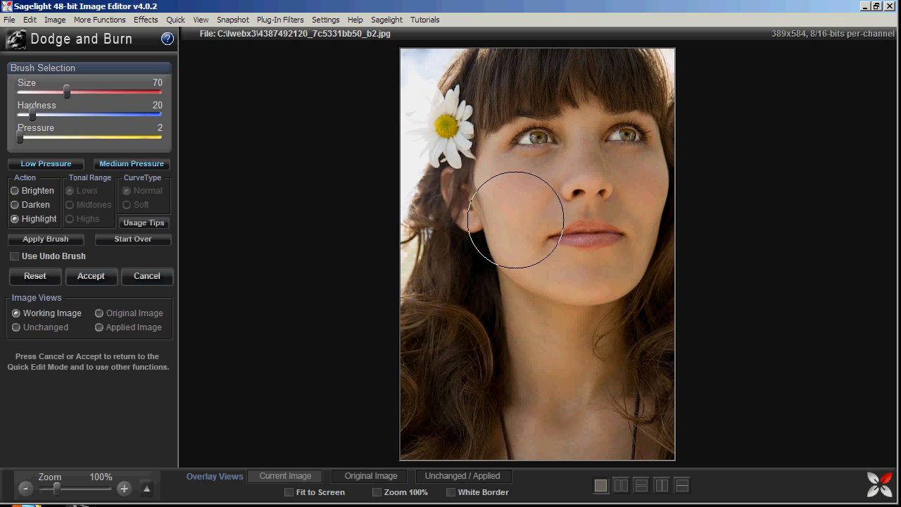
mouse_move(437, 180)
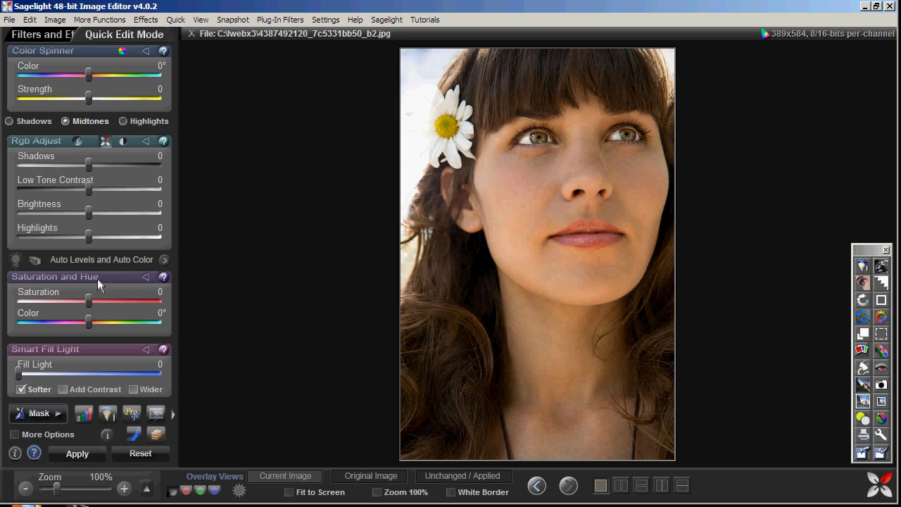
- Use the Undo Brush, comparing original and undo views, then accept the eye edits
left_click(29, 19)
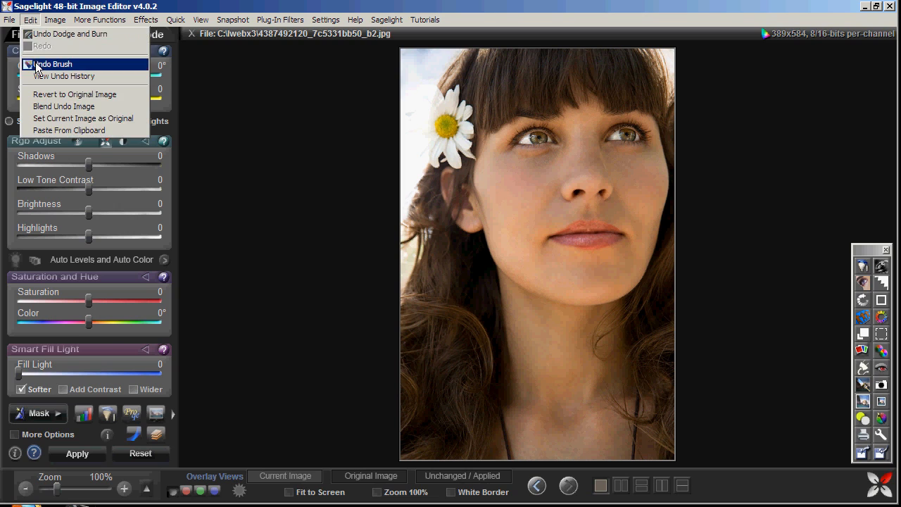
left_click(52, 64)
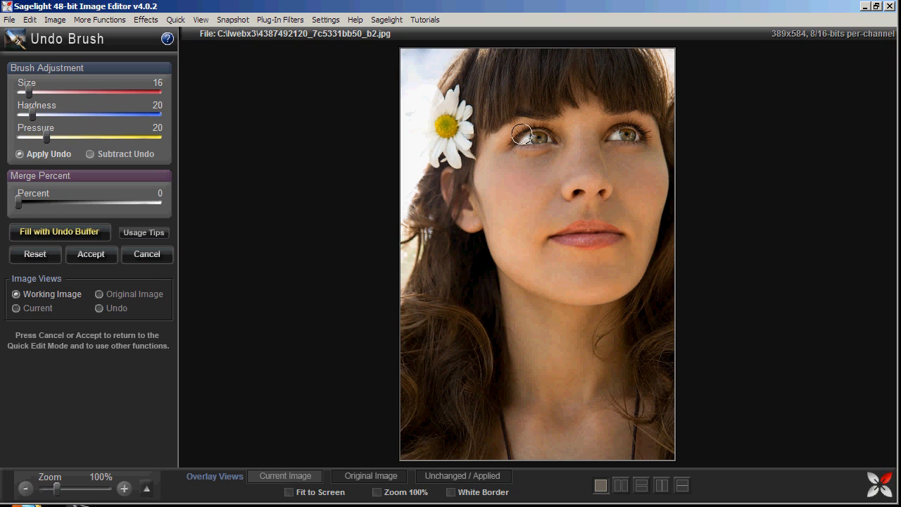
left_click(368, 476)
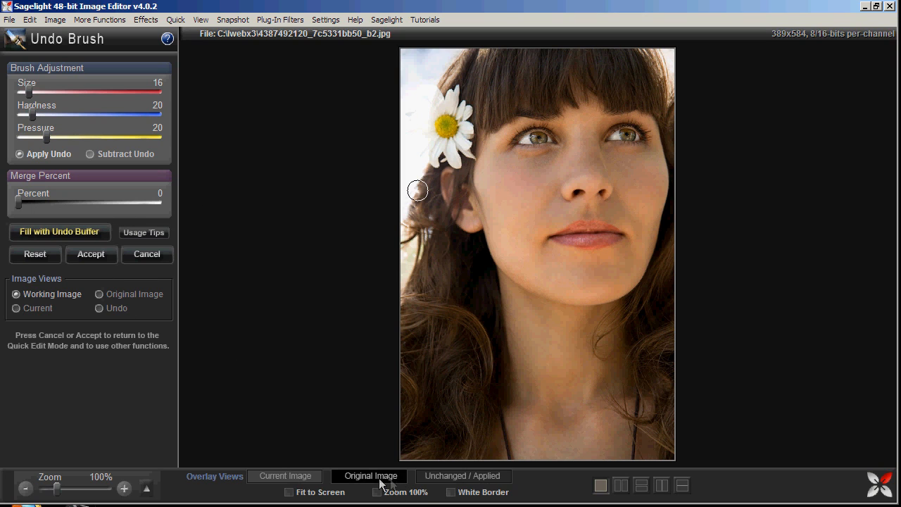
left_click(99, 308)
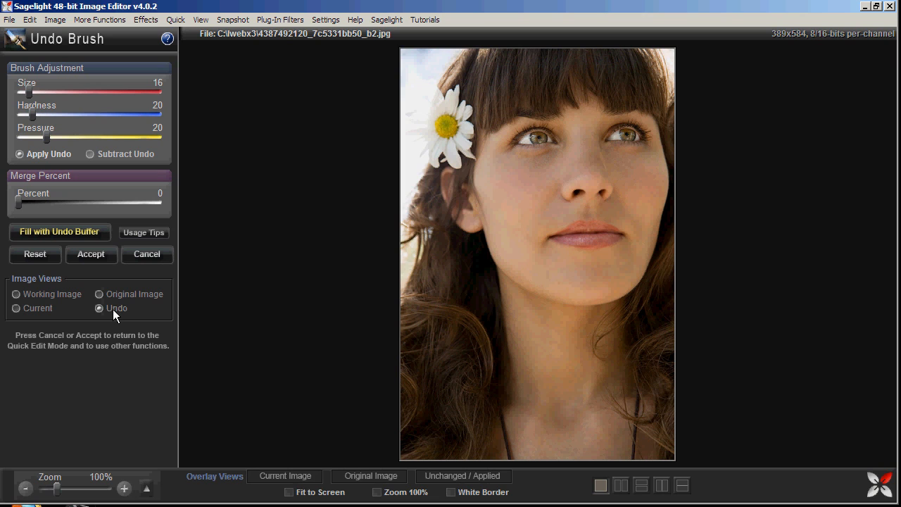
left_click(16, 294)
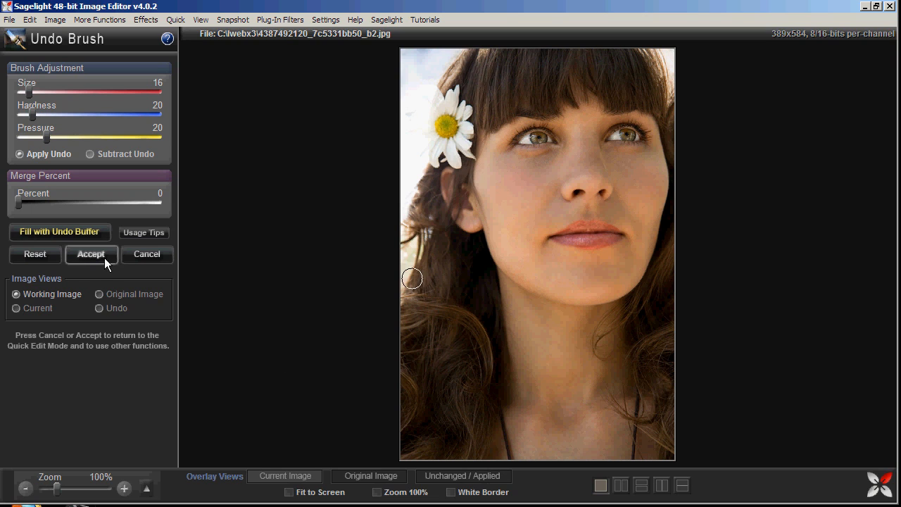
left_click(90, 254)
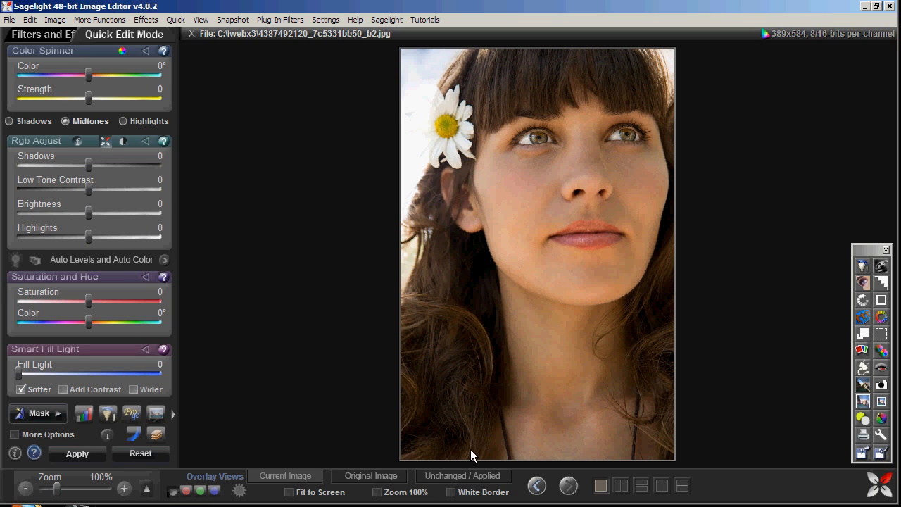
mouse_move(690, 303)
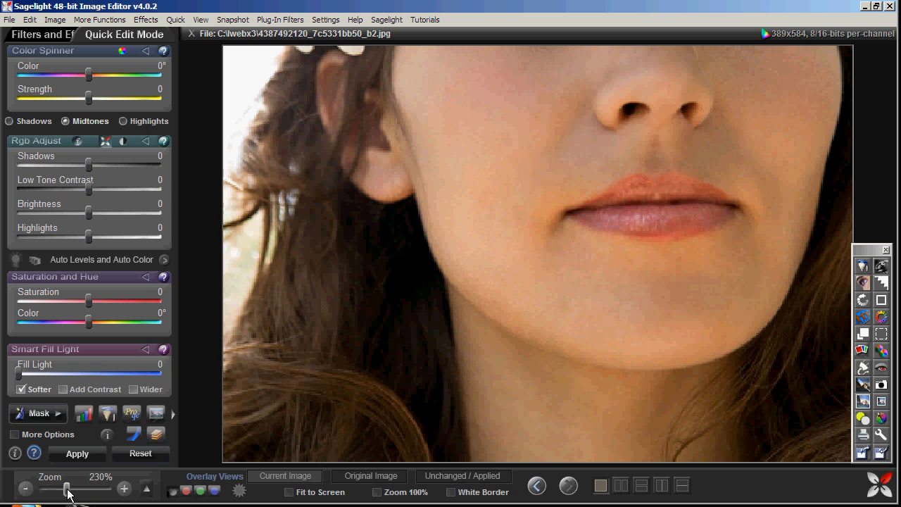
mouse_move(95, 496)
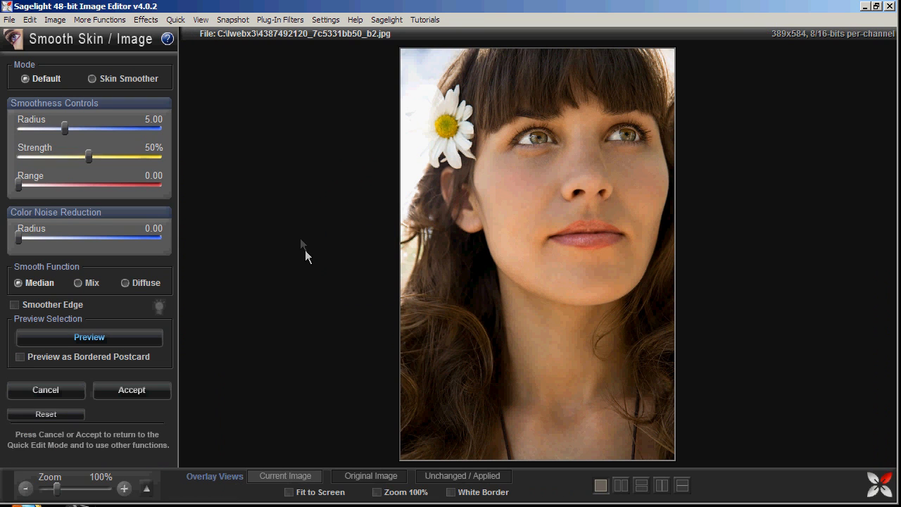
- Switch to Skin Smoother and estimate the best skin-tone radius of 12
left_click(92, 79)
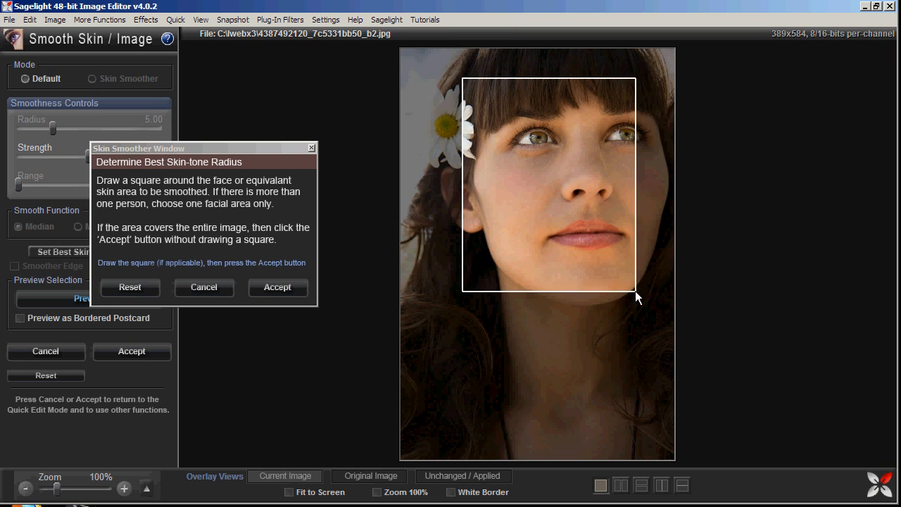
left_click(277, 287)
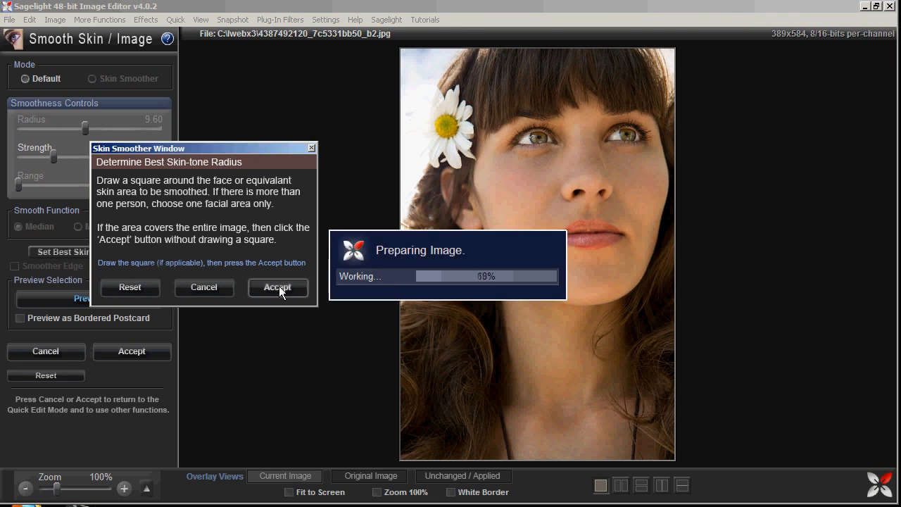
left_click(277, 287)
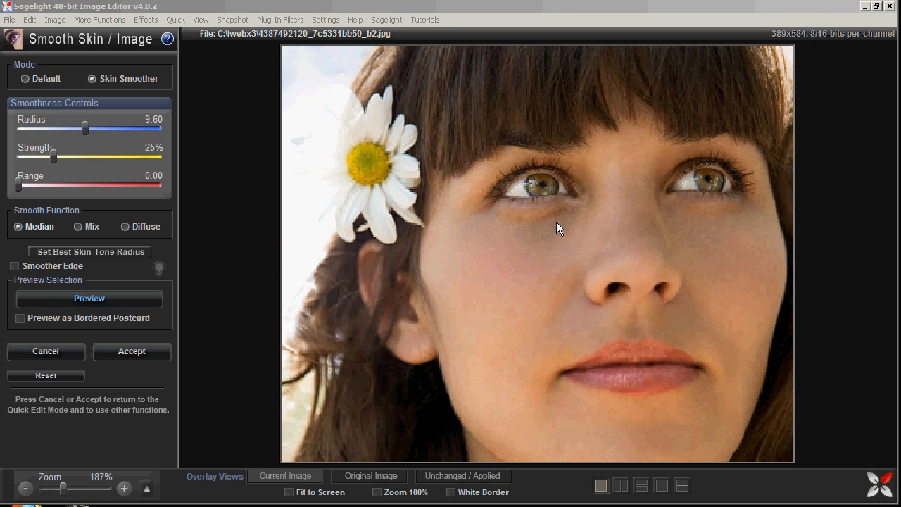
mouse_move(129, 485)
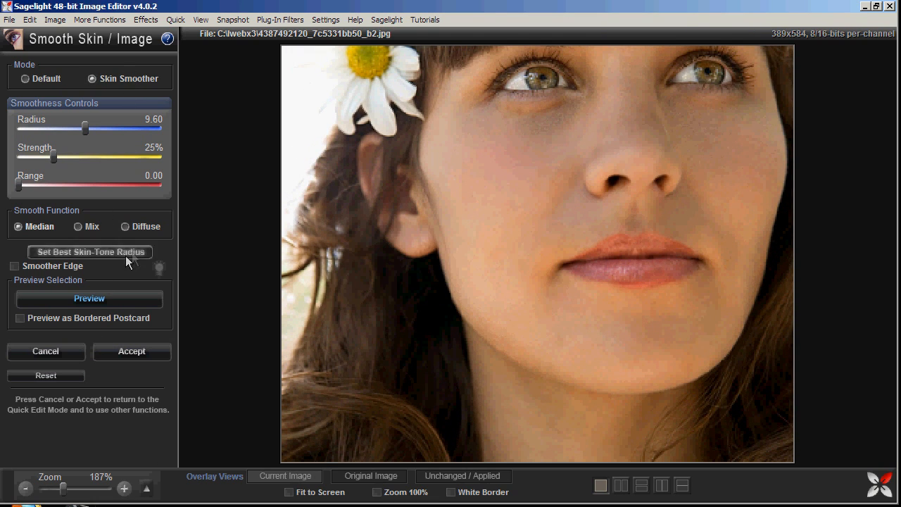
left_click(90, 252)
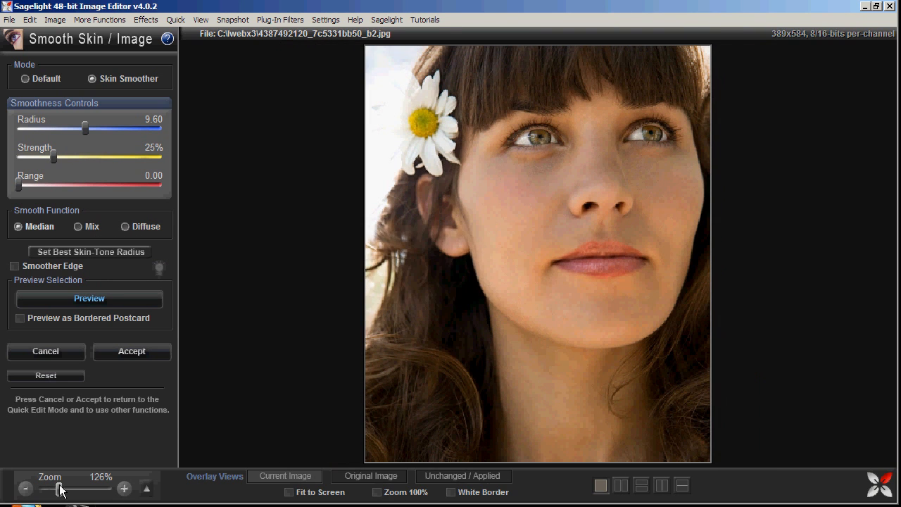
left_click(90, 251)
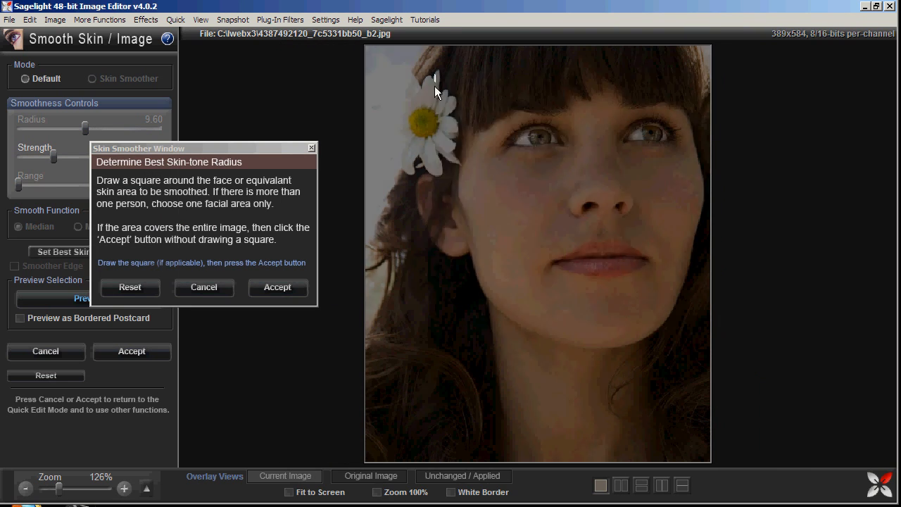
left_click(278, 287)
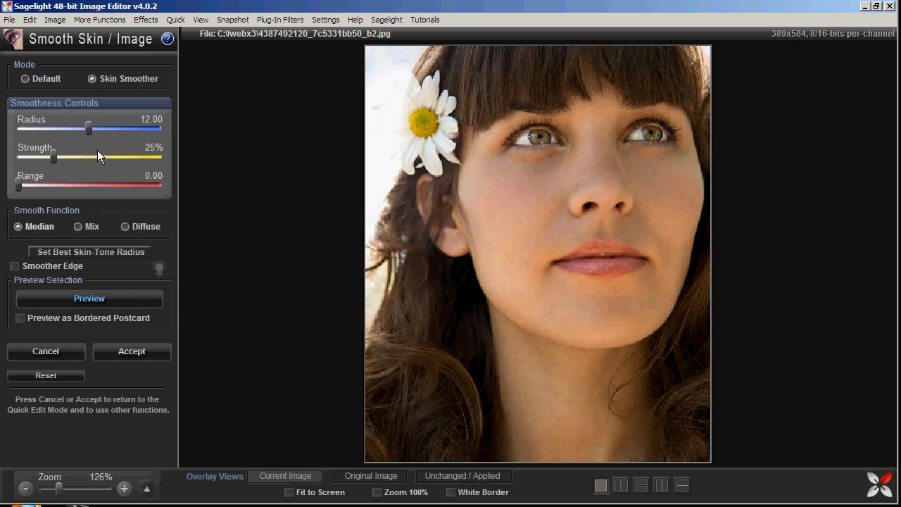
- Tune smoothing range to 0.11 and strength to 15%, then apply
left_click_drag(19, 188, 32, 188)
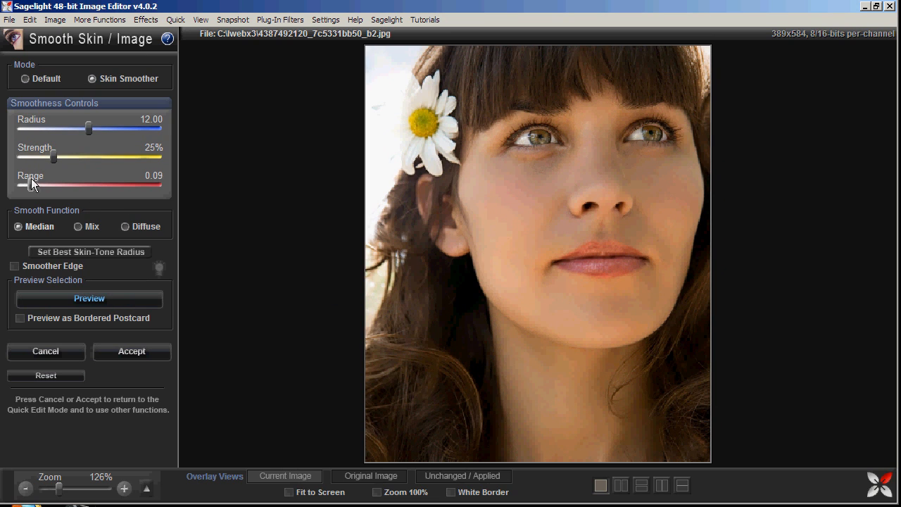
left_click_drag(49, 189, 78, 188)
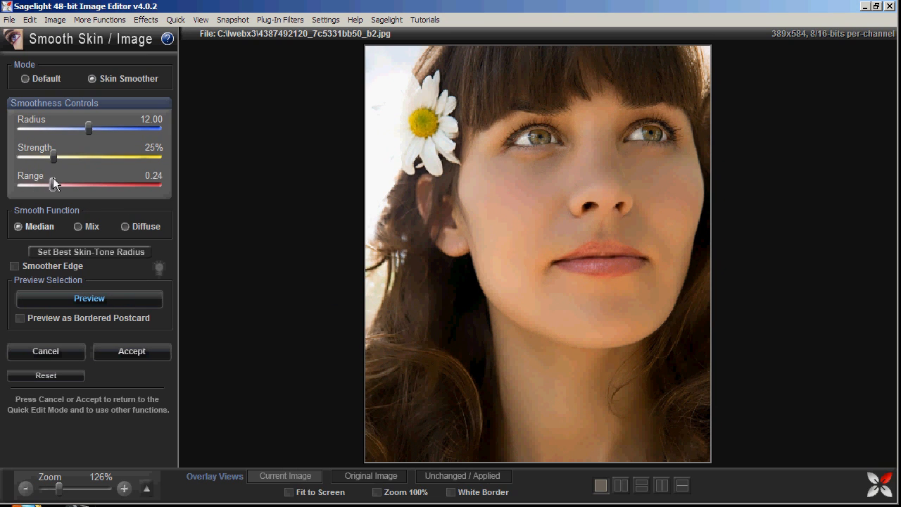
left_click_drag(55, 188, 41, 188)
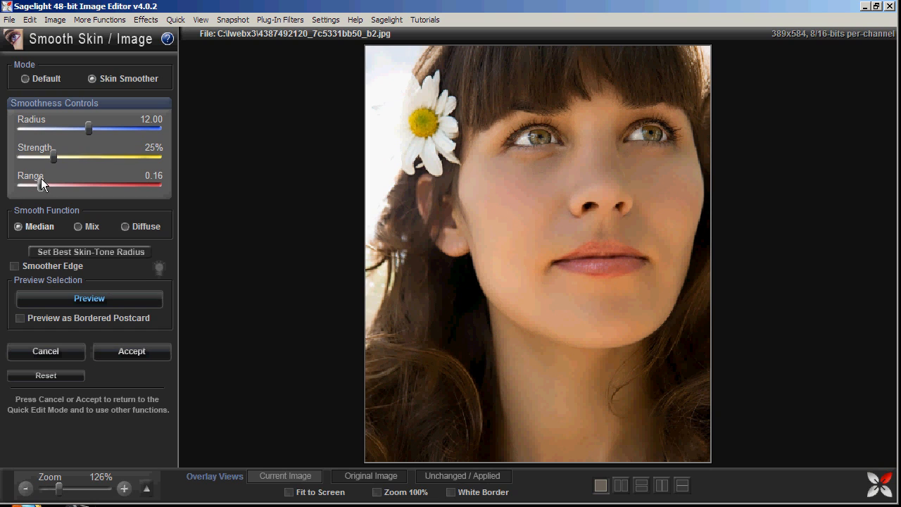
left_click_drag(34, 184, 53, 185)
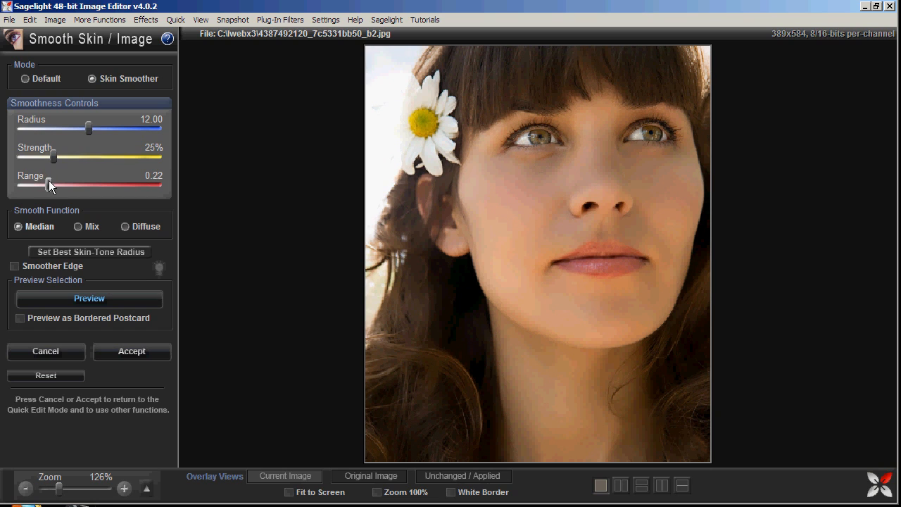
left_click_drag(53, 188, 65, 189)
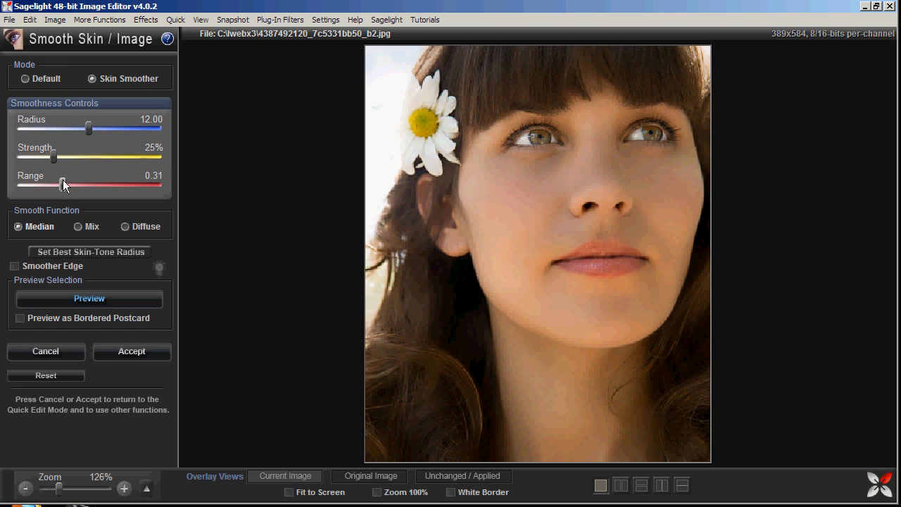
left_click_drag(63, 184, 58, 184)
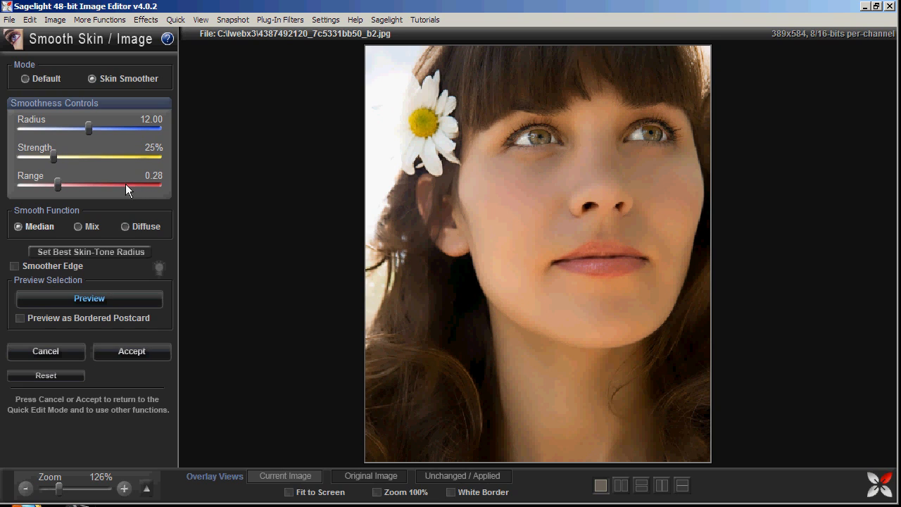
mouse_move(80, 195)
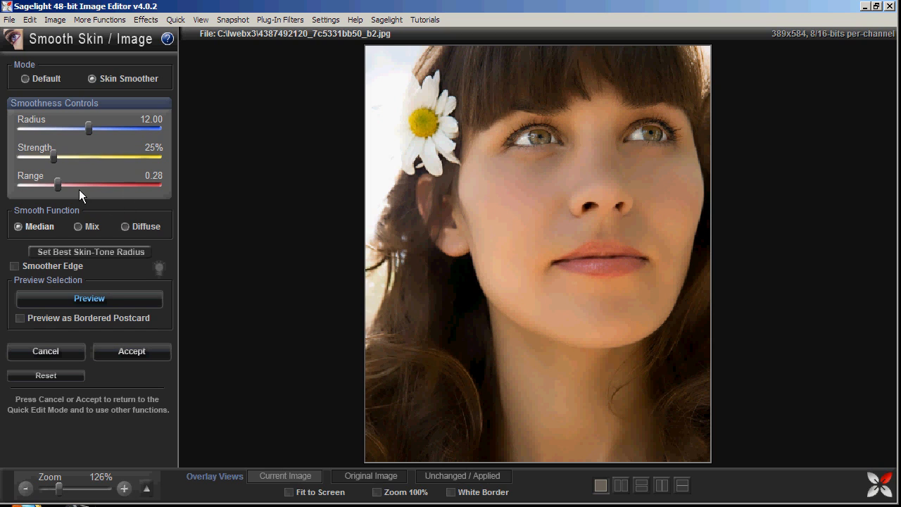
left_click_drag(59, 184, 37, 183)
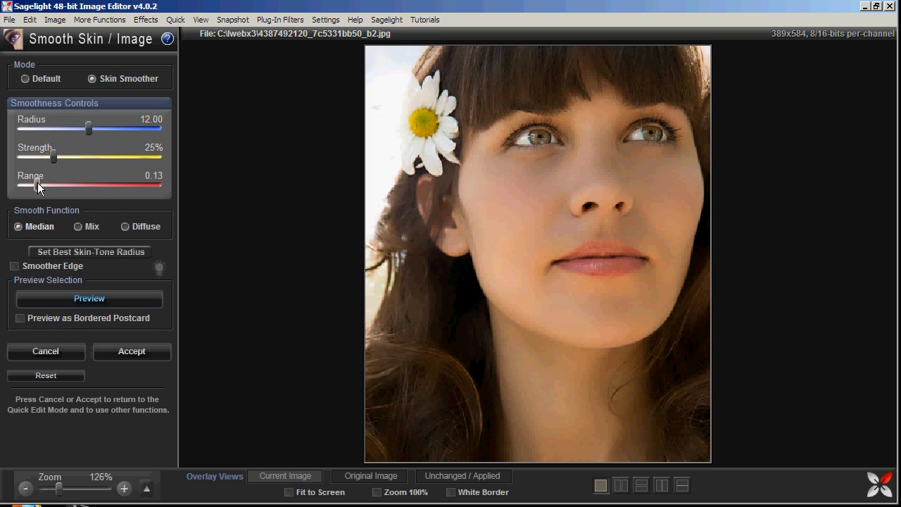
left_click_drag(37, 188, 25, 188)
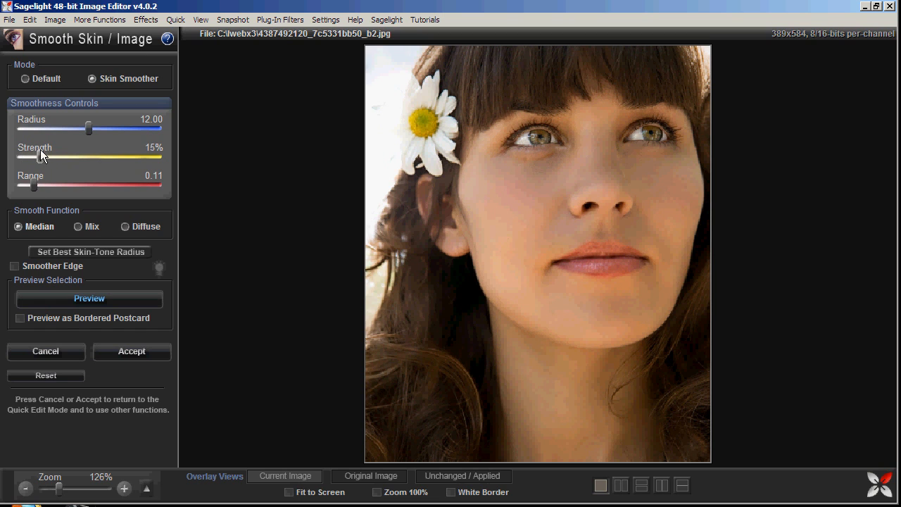
left_click(131, 351)
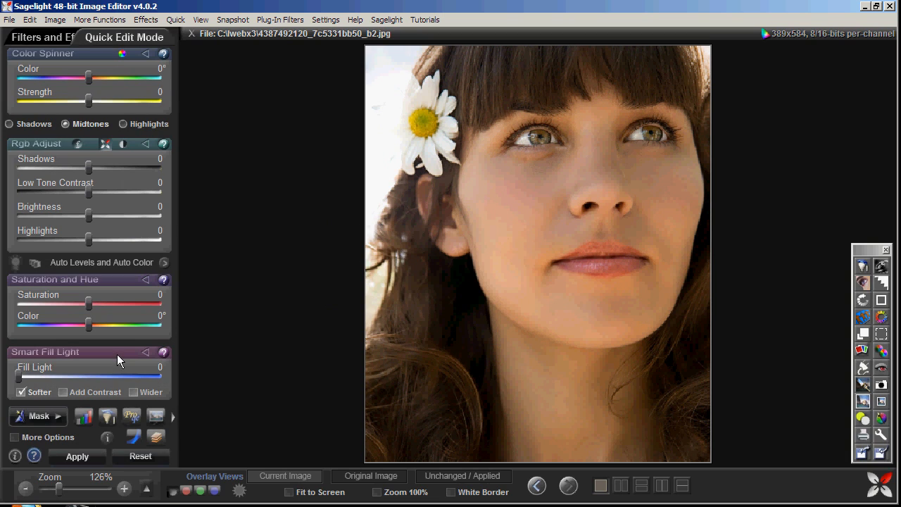
- Run another Undo Brush pass with a size-28 brush and compare the undo version
left_click(29, 19)
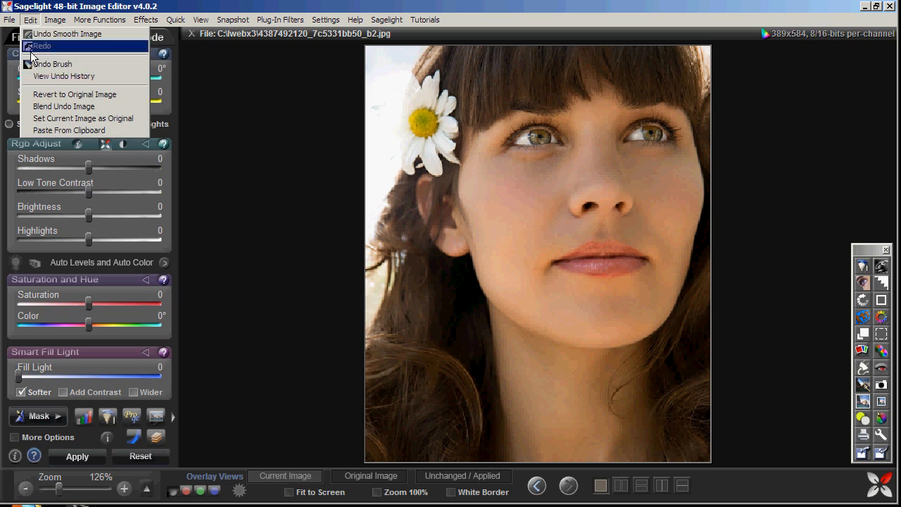
left_click(51, 63)
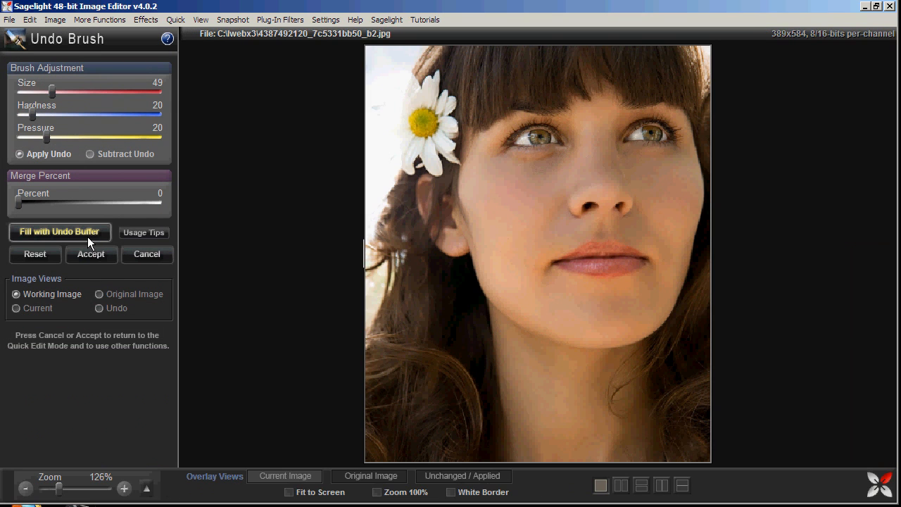
left_click(91, 153)
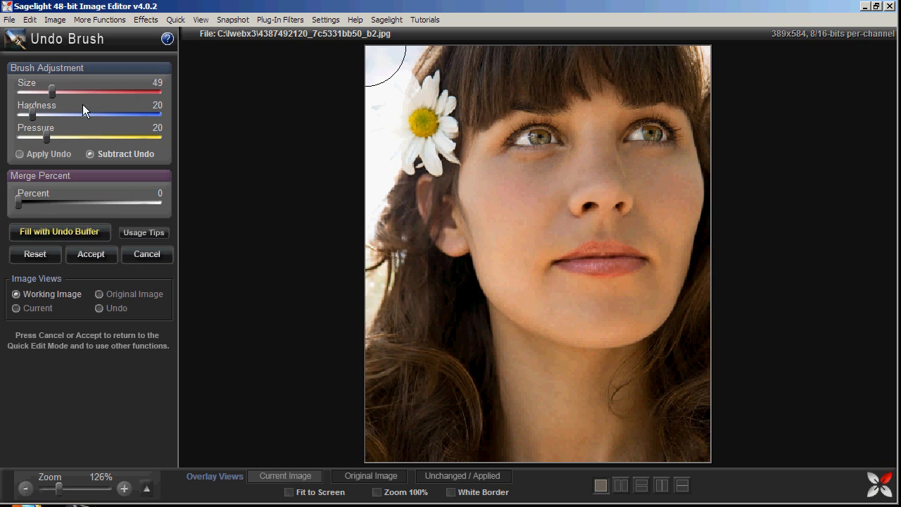
left_click_drag(55, 93, 31, 93)
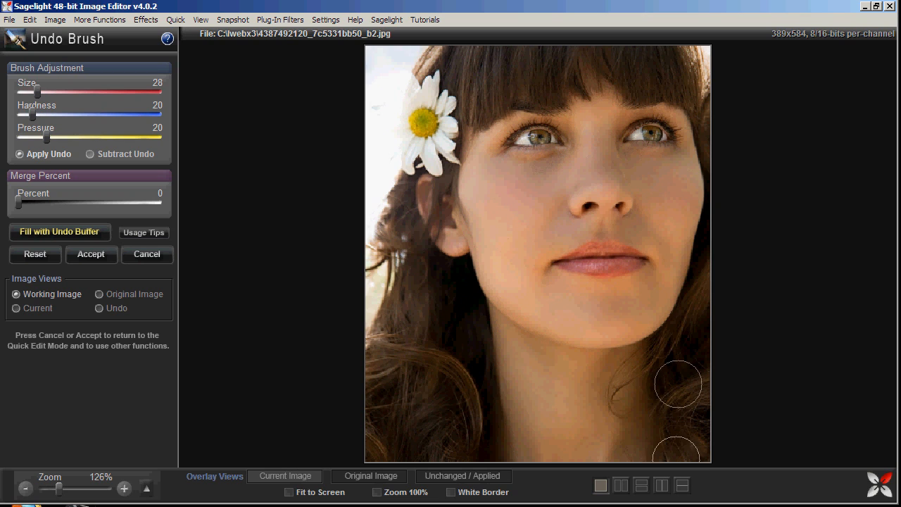
mouse_move(431, 205)
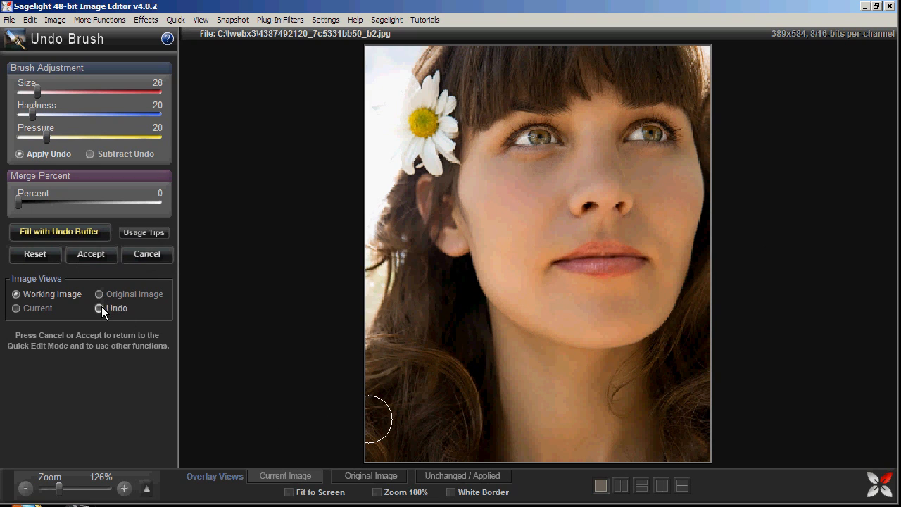
left_click(91, 153)
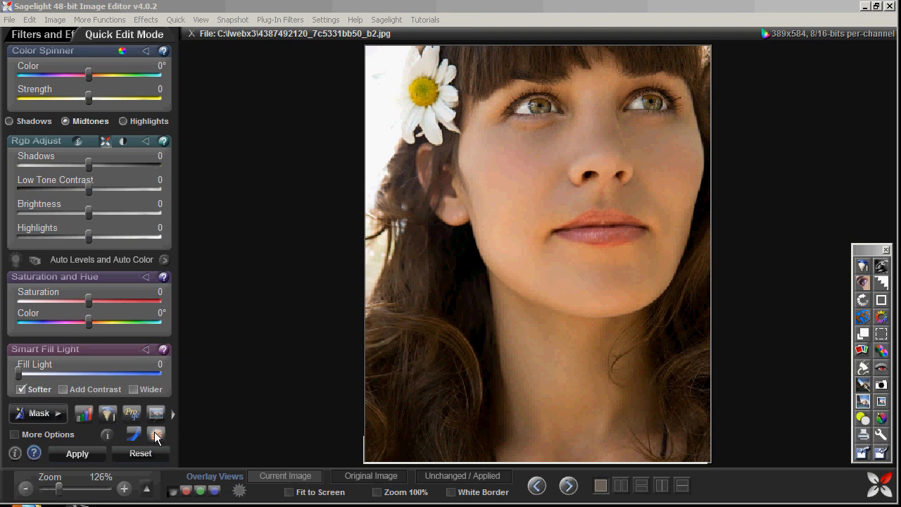
- Open Power Box Controls and try Darken strengths on highlights, from -76 back near zero
left_click(156, 434)
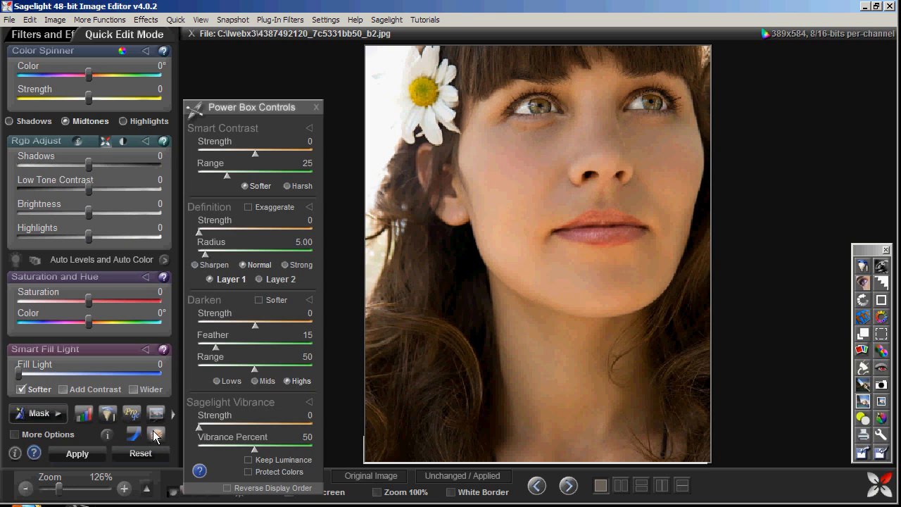
mouse_move(164, 420)
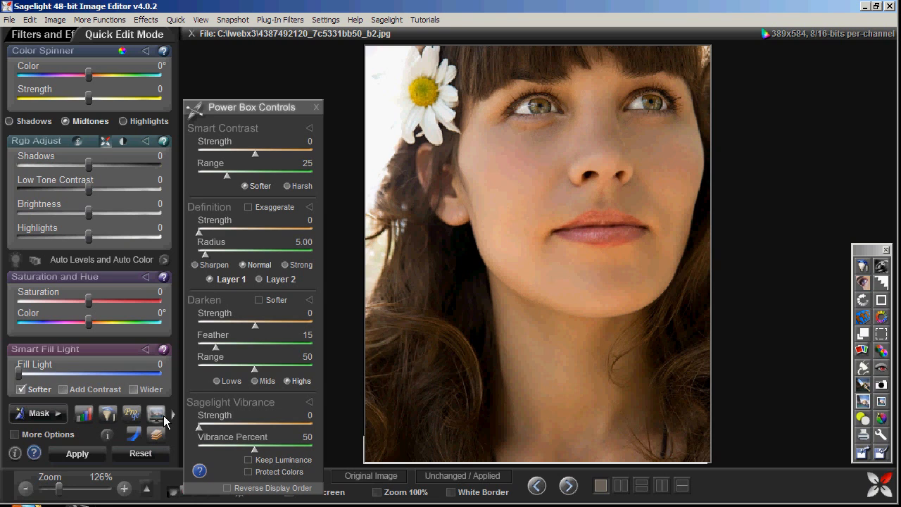
mouse_move(181, 289)
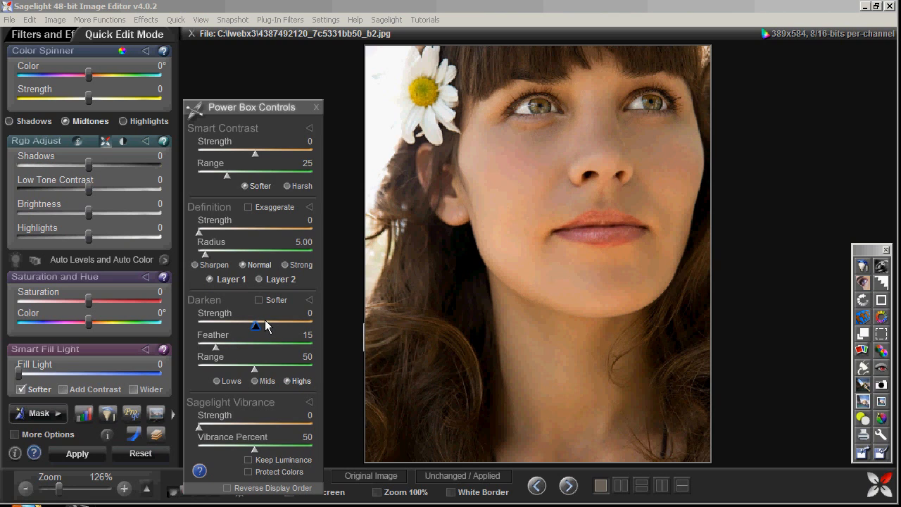
mouse_move(204, 335)
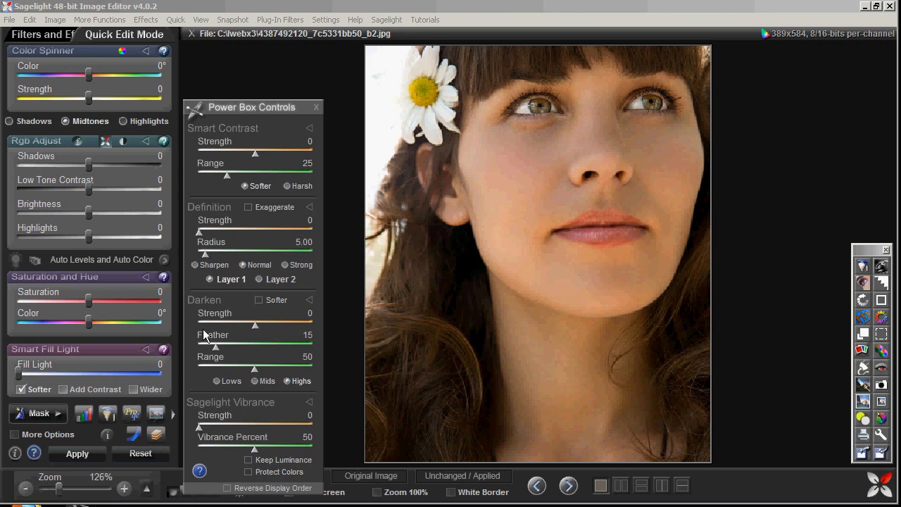
mouse_move(224, 320)
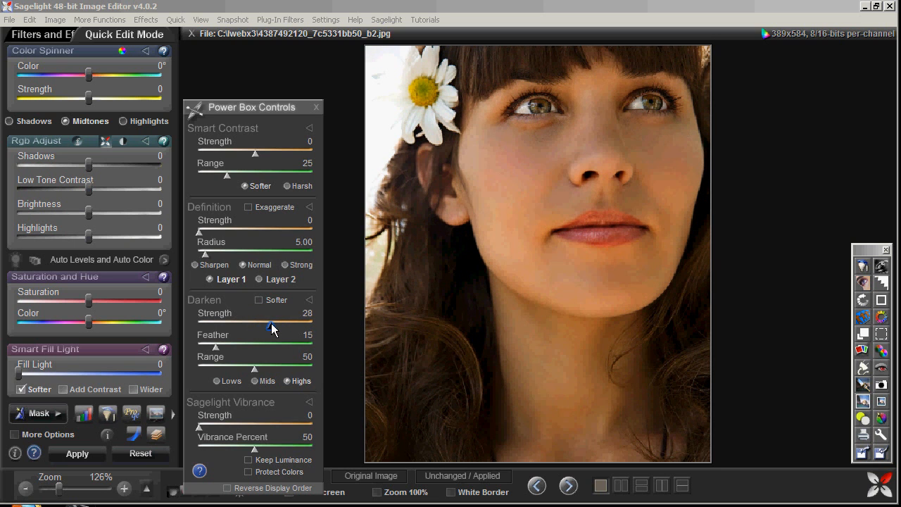
left_click_drag(274, 325, 261, 324)
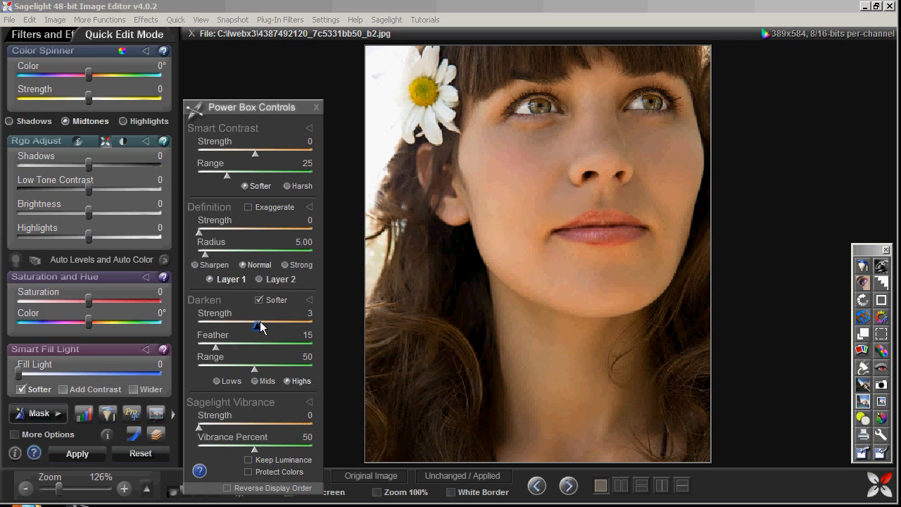
left_click_drag(255, 325, 214, 325)
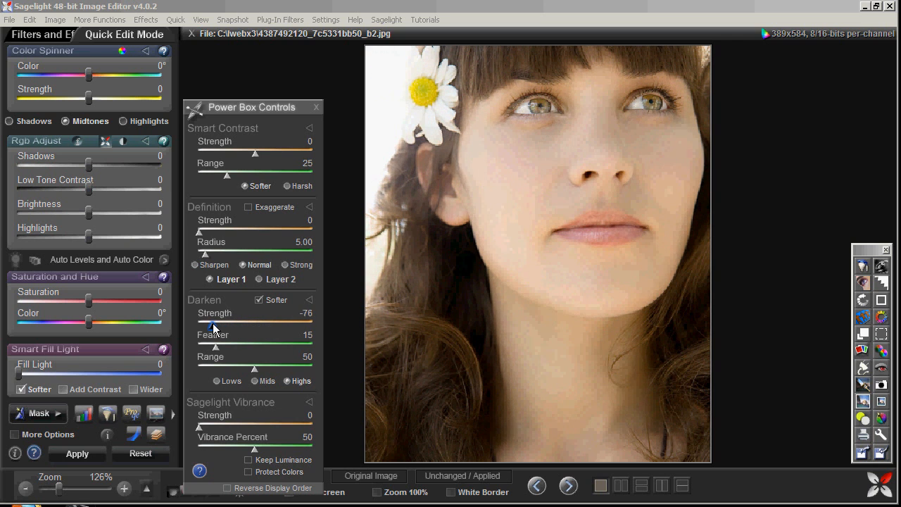
left_click_drag(215, 322, 259, 322)
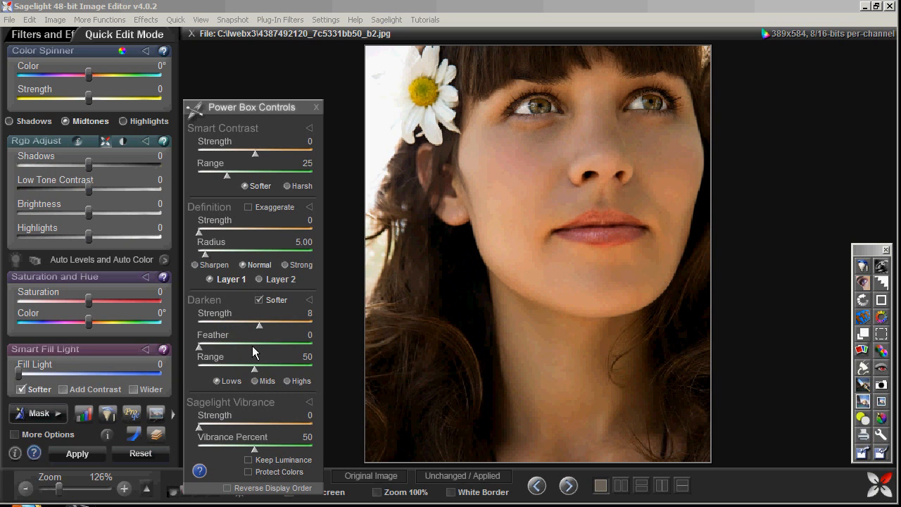
- Apply a Darken of -35 on Lows with Softer off, feather 17, range 18
left_click_drag(259, 326, 245, 326)
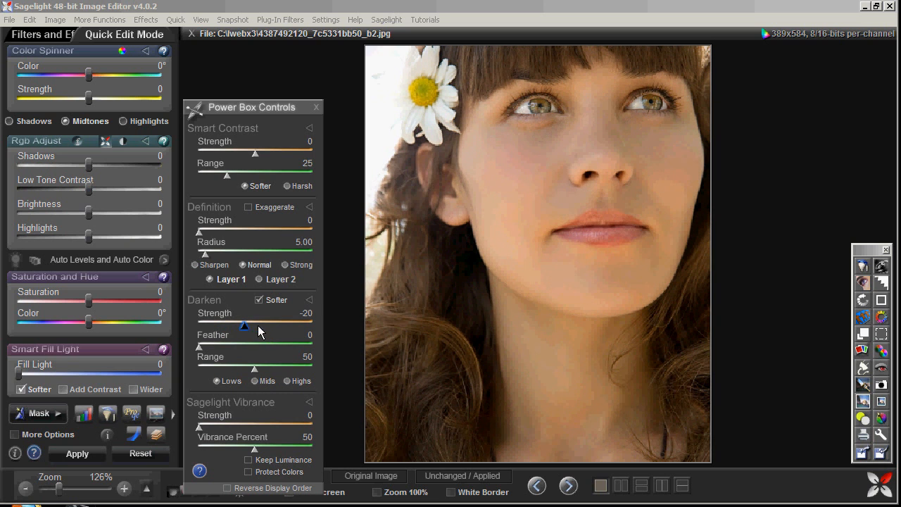
left_click_drag(244, 326, 226, 326)
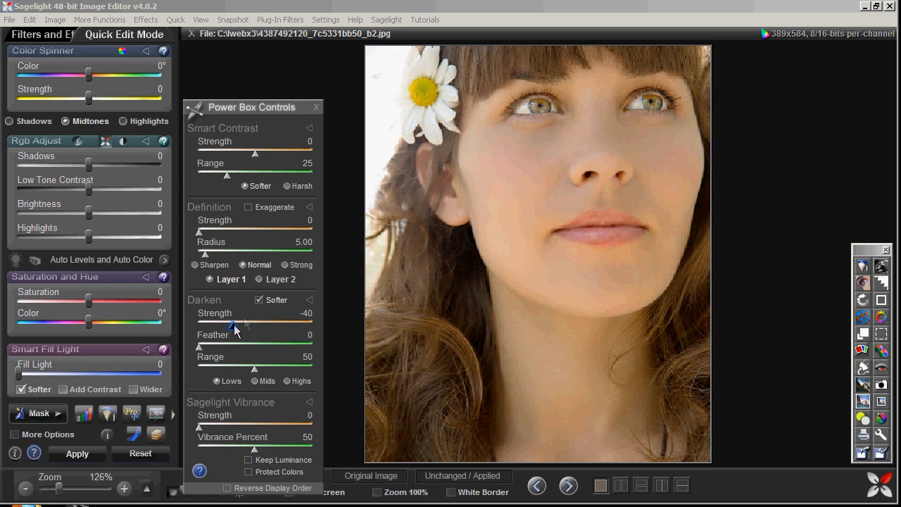
left_click(259, 300)
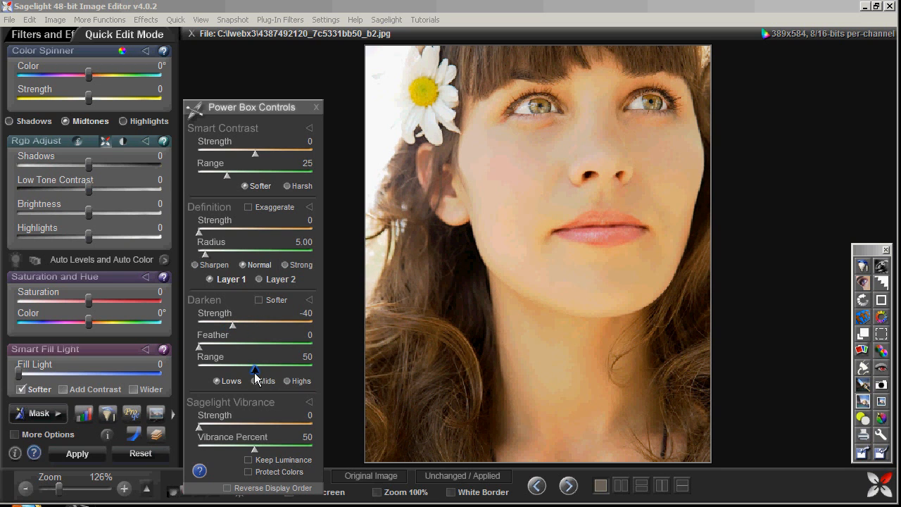
left_click_drag(254, 370, 217, 369)
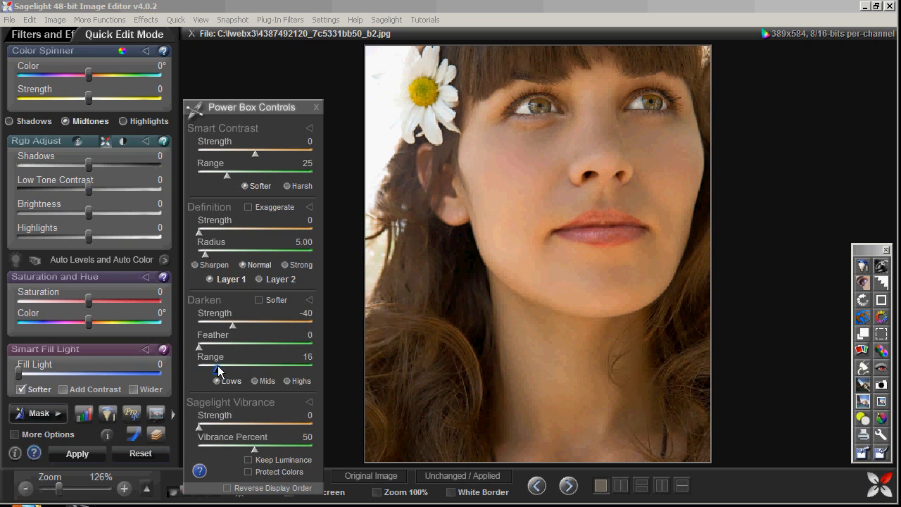
left_click_drag(218, 369, 224, 369)
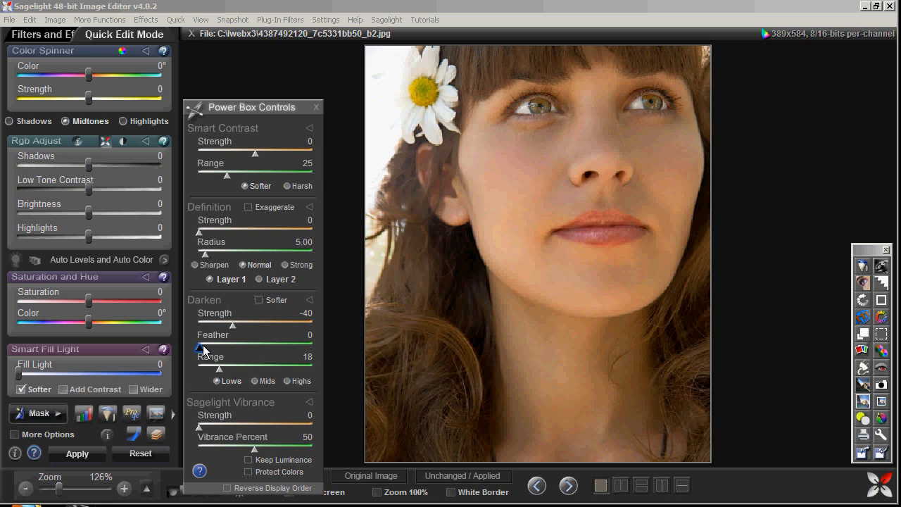
left_click_drag(202, 345, 253, 345)
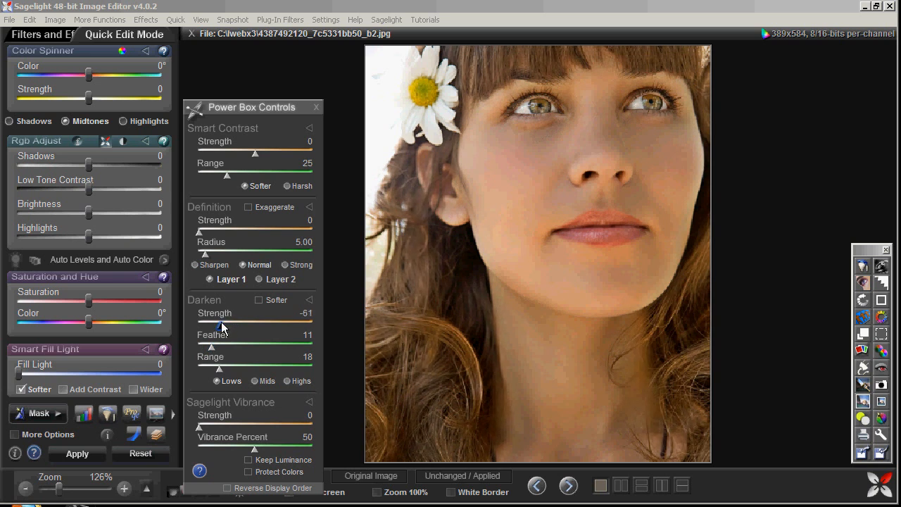
left_click_drag(218, 324, 236, 324)
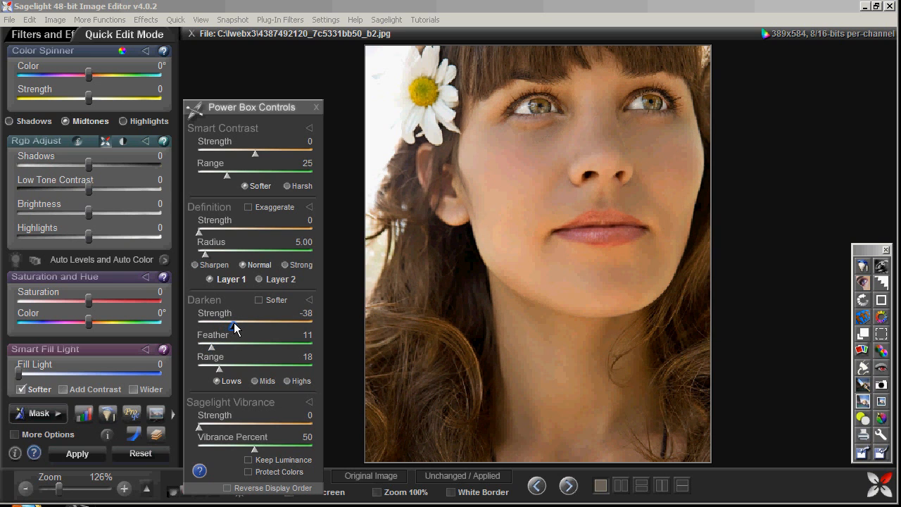
left_click_drag(237, 328, 214, 350)
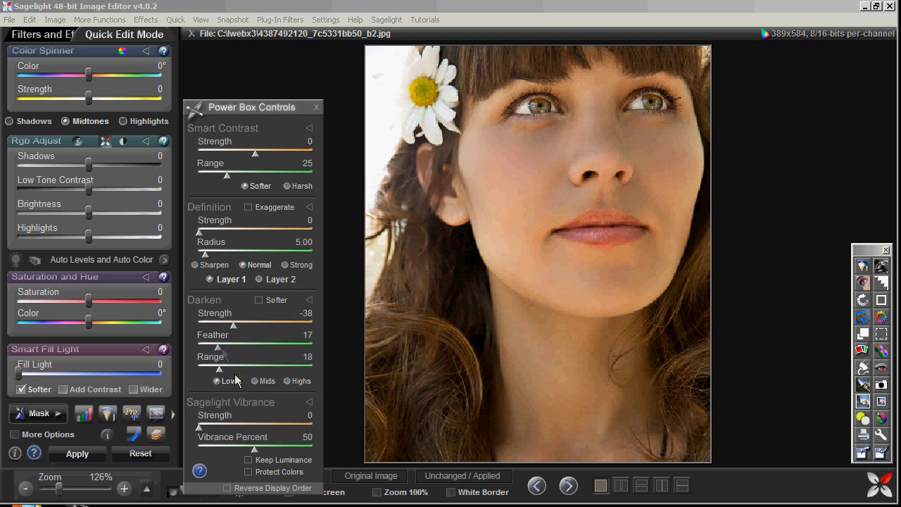
left_click_drag(232, 321, 239, 321)
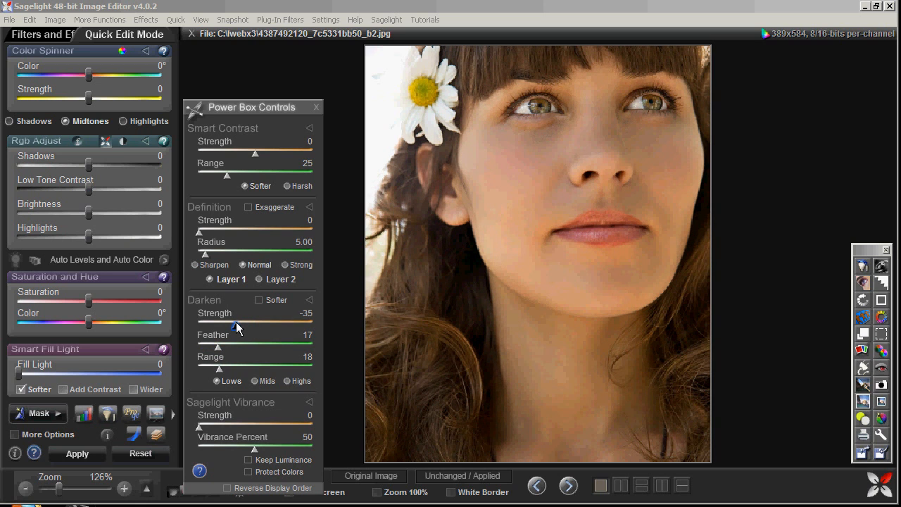
left_click(77, 453)
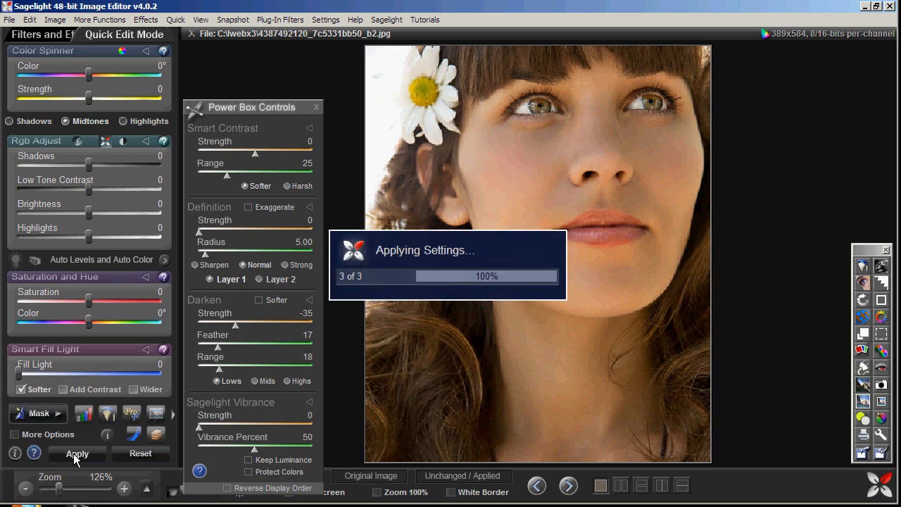
- Undo Brush parts of the brightening like the cheek, comparing Undo and Working views, then accept
left_click(28, 19)
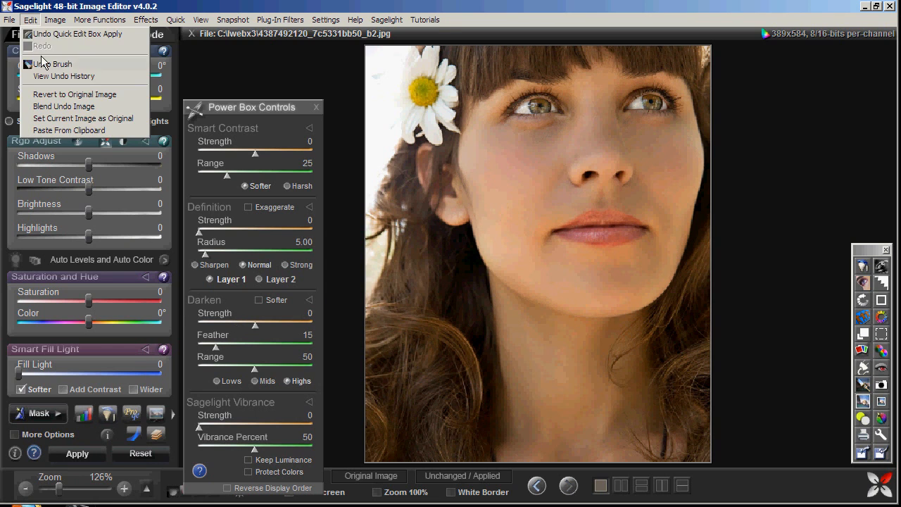
left_click(51, 63)
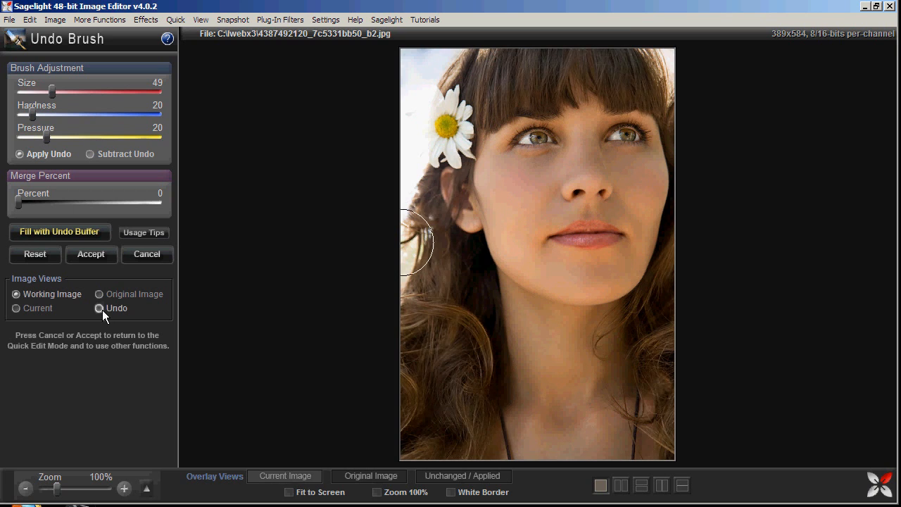
left_click(99, 309)
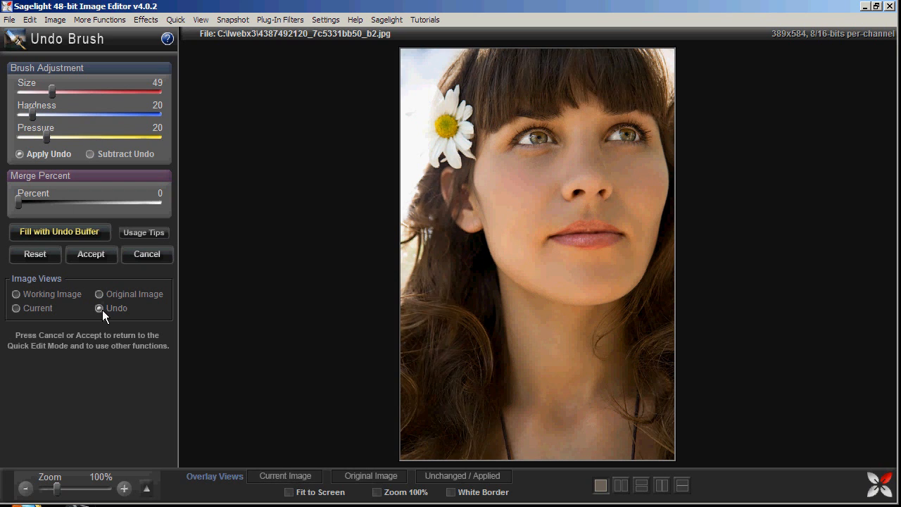
left_click(16, 294)
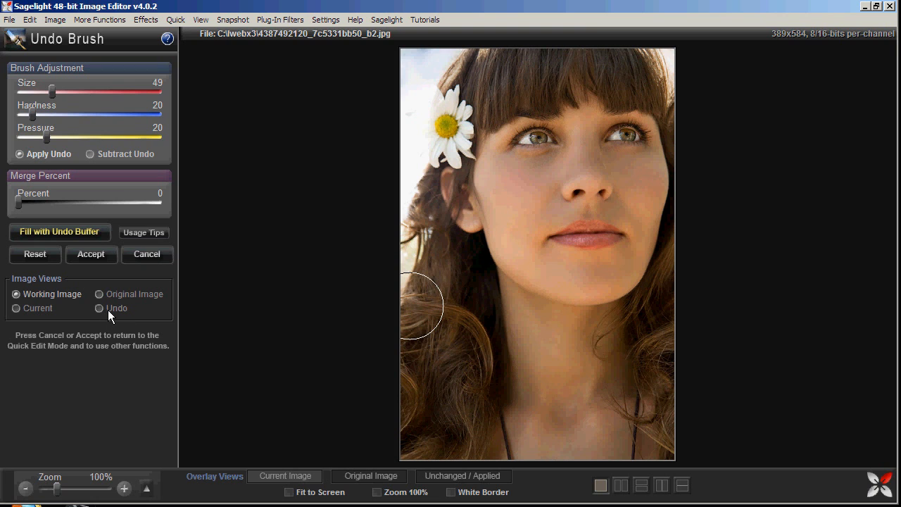
left_click(15, 308)
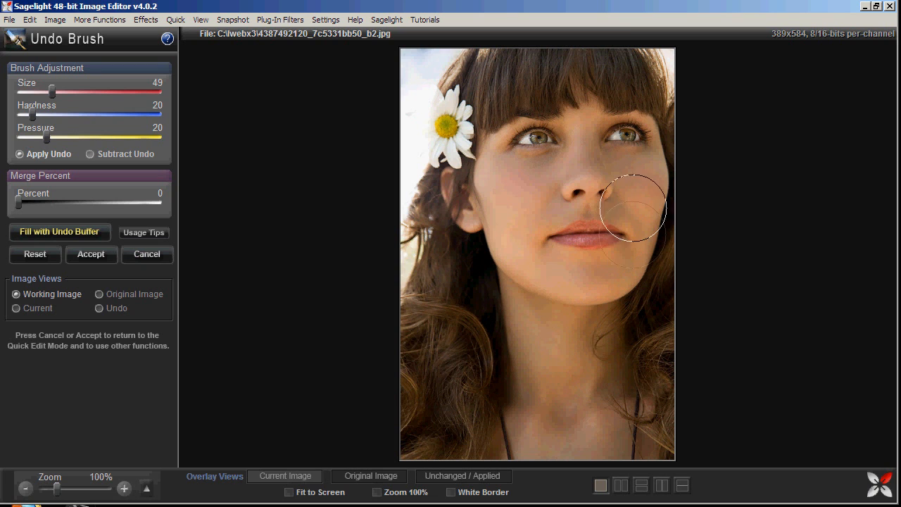
left_click(91, 254)
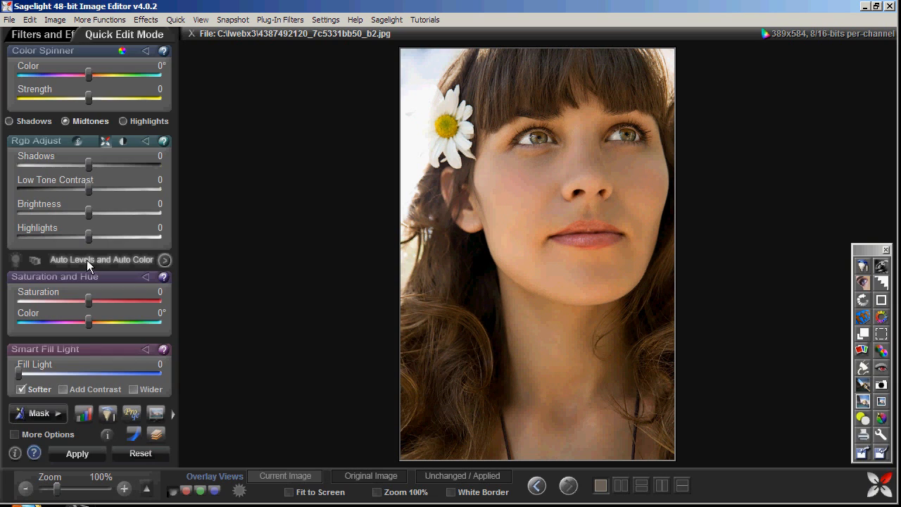